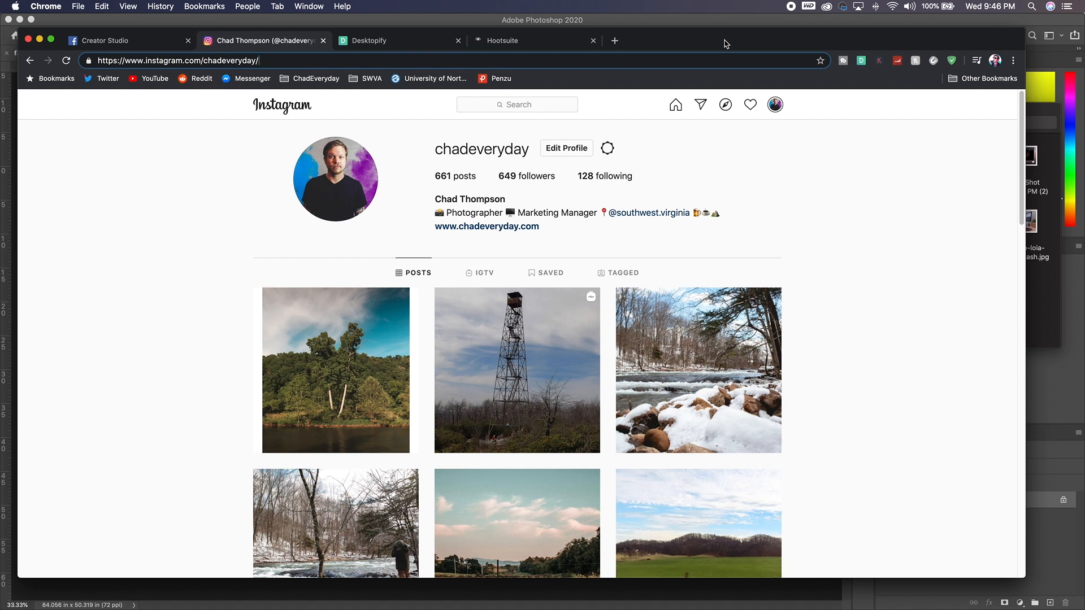
pyautogui.moveTo(317, 53)
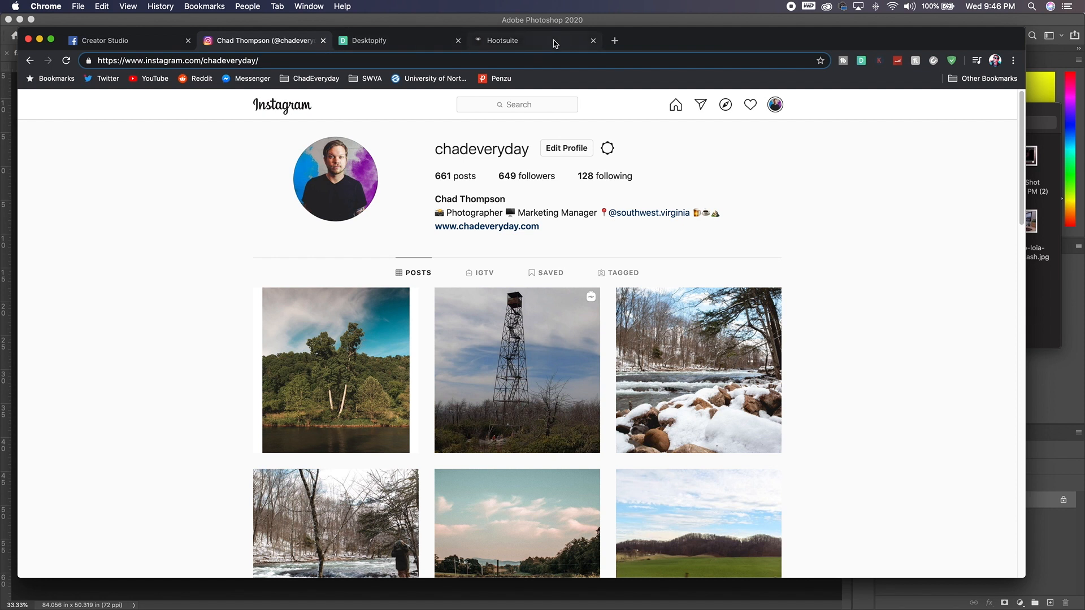
# Step: Switch to the Hootsuite Streams dashboard showing the connected Instagram account streams
pyautogui.click(503, 40)
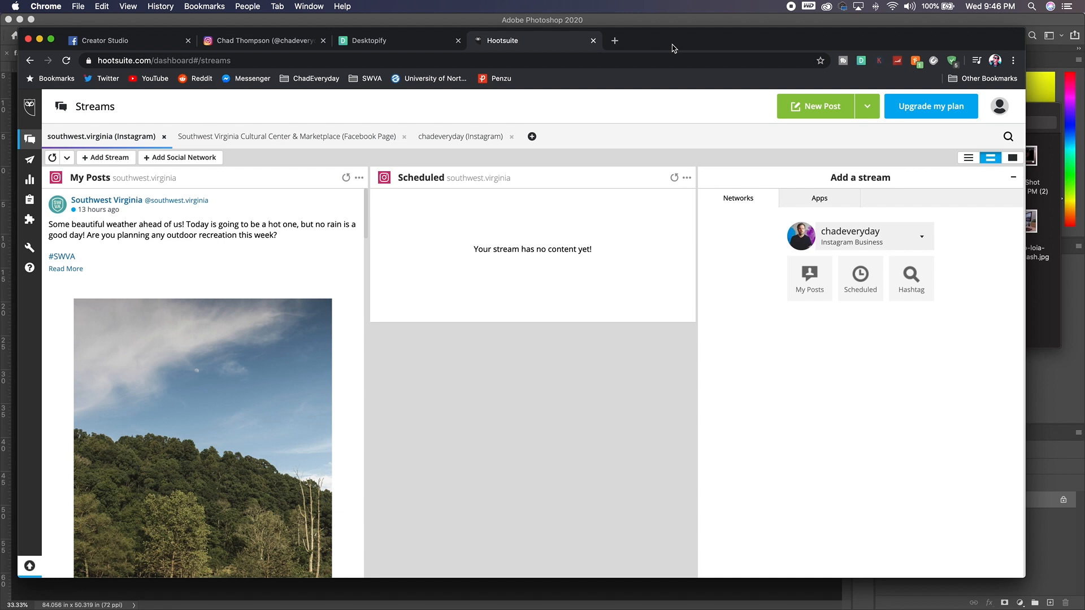
pyautogui.moveTo(640, 104)
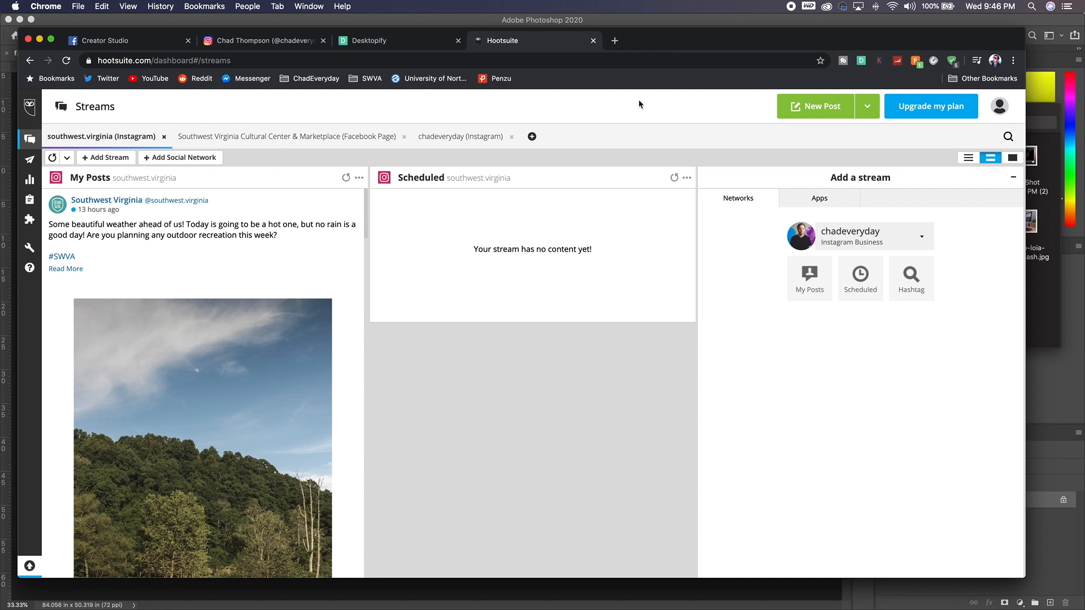
pyautogui.moveTo(698, 117)
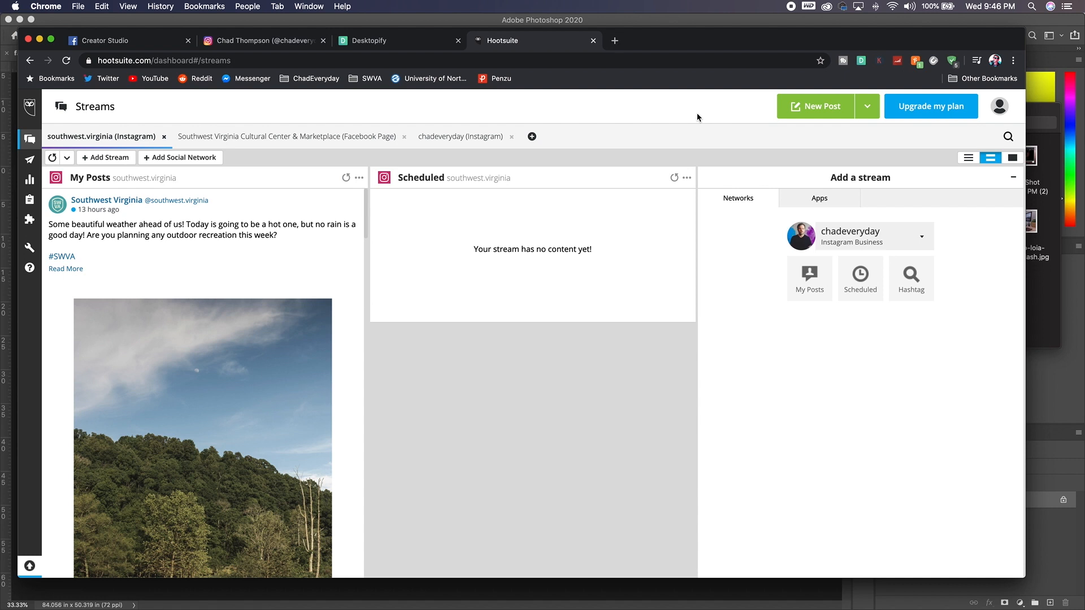
pyautogui.moveTo(682, 133)
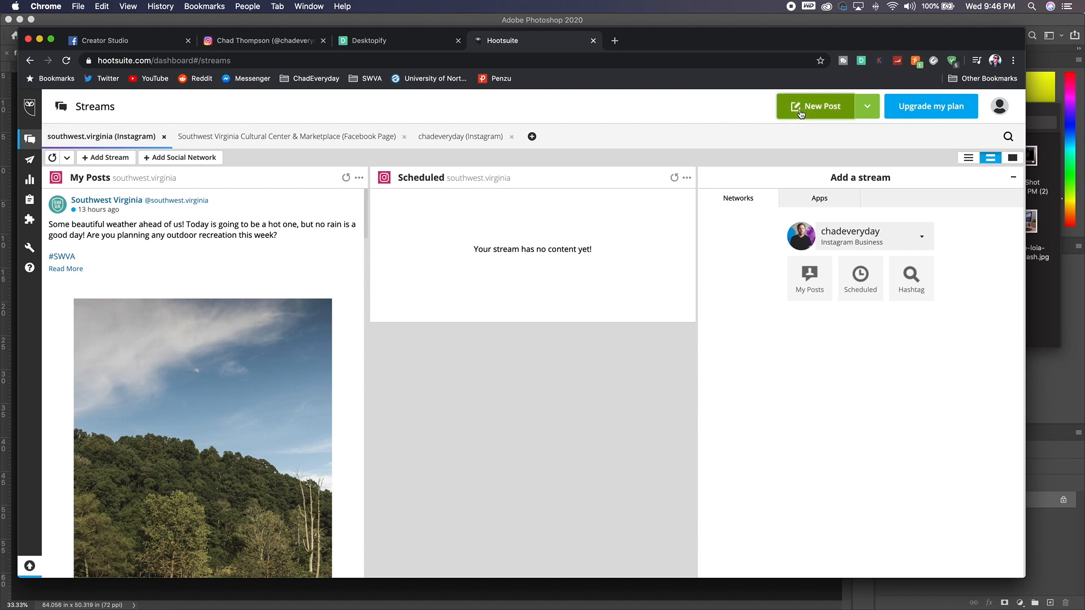
# Step: Draft a new post to the chadeveryday Instagram account with placeholder text mentioning chadeveryday
pyautogui.click(815, 106)
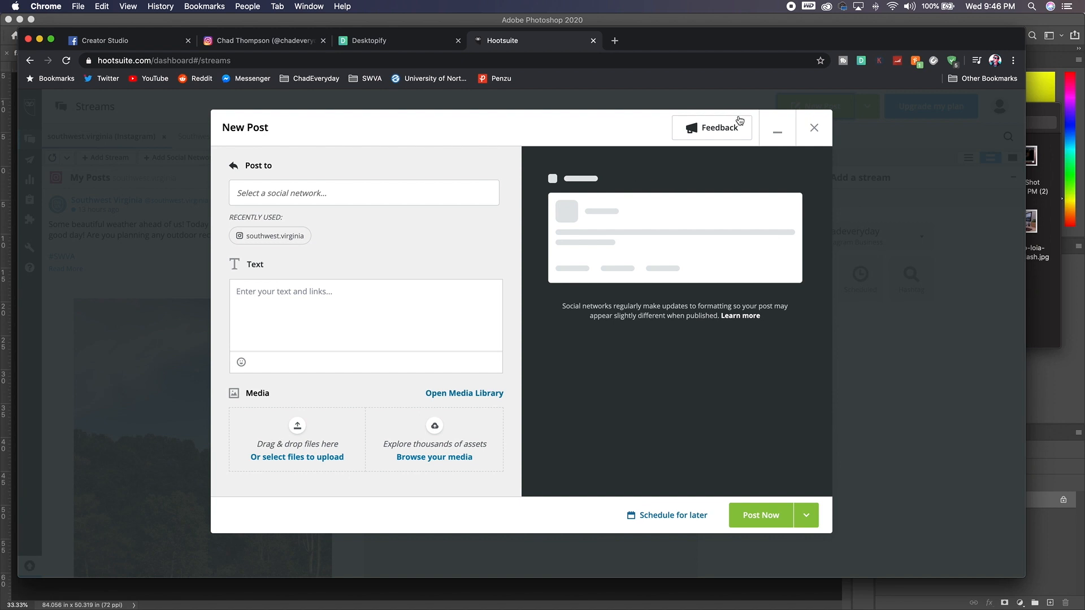
pyautogui.click(363, 193)
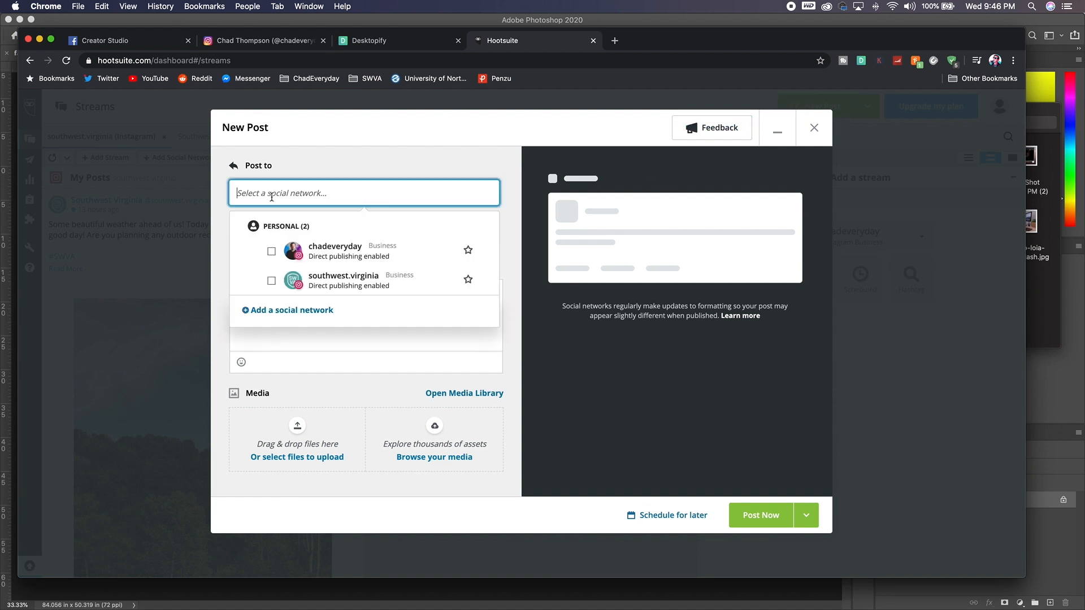
pyautogui.click(271, 250)
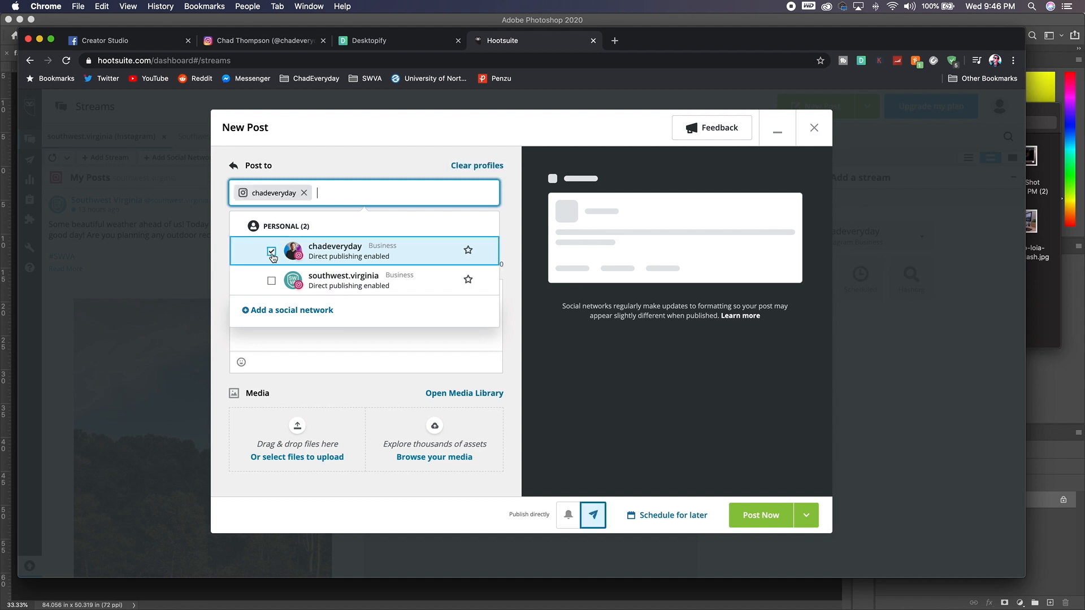
pyautogui.click(272, 257)
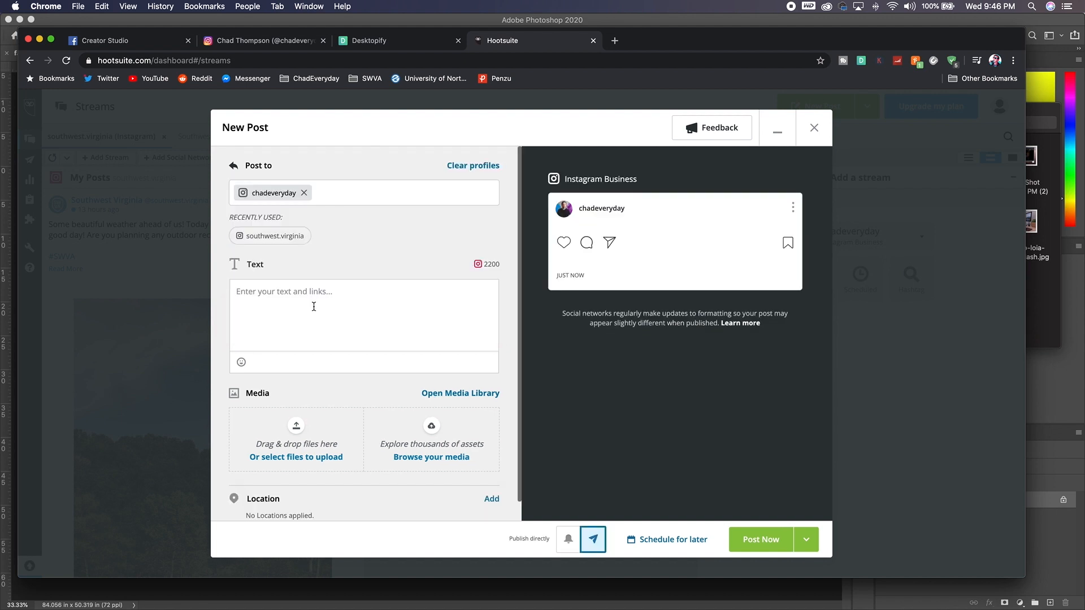
pyautogui.write('djfnbdsjnfkd')
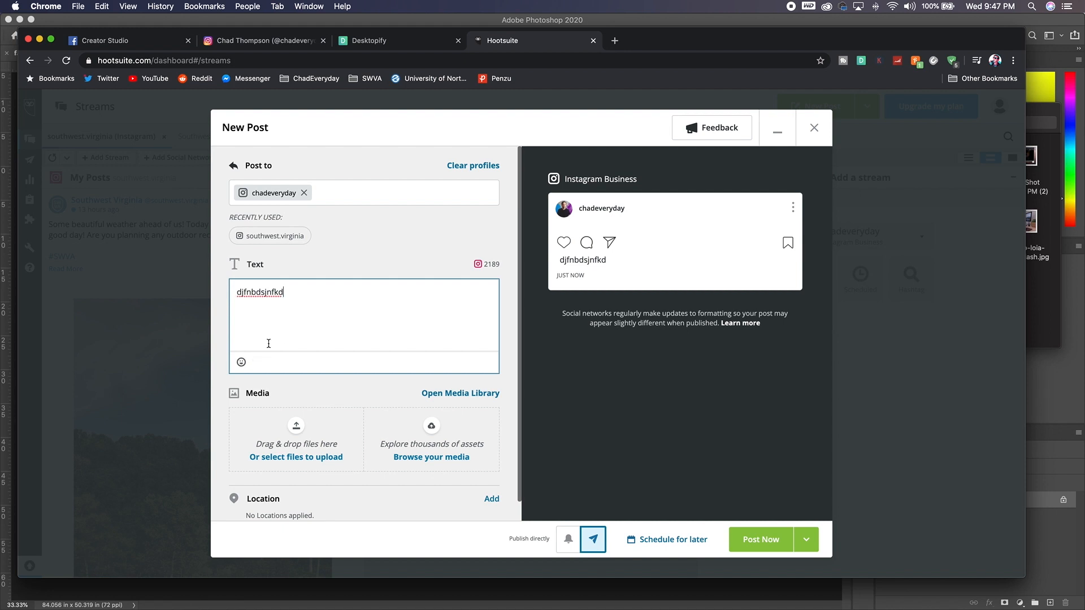
pyautogui.write('c')
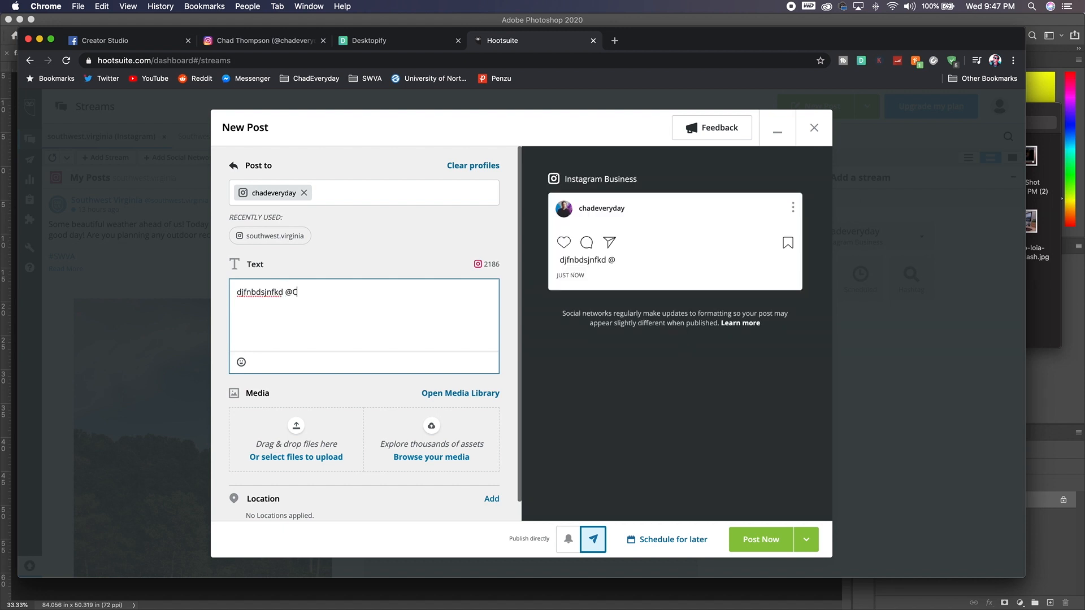
pyautogui.write('hadeveryday')
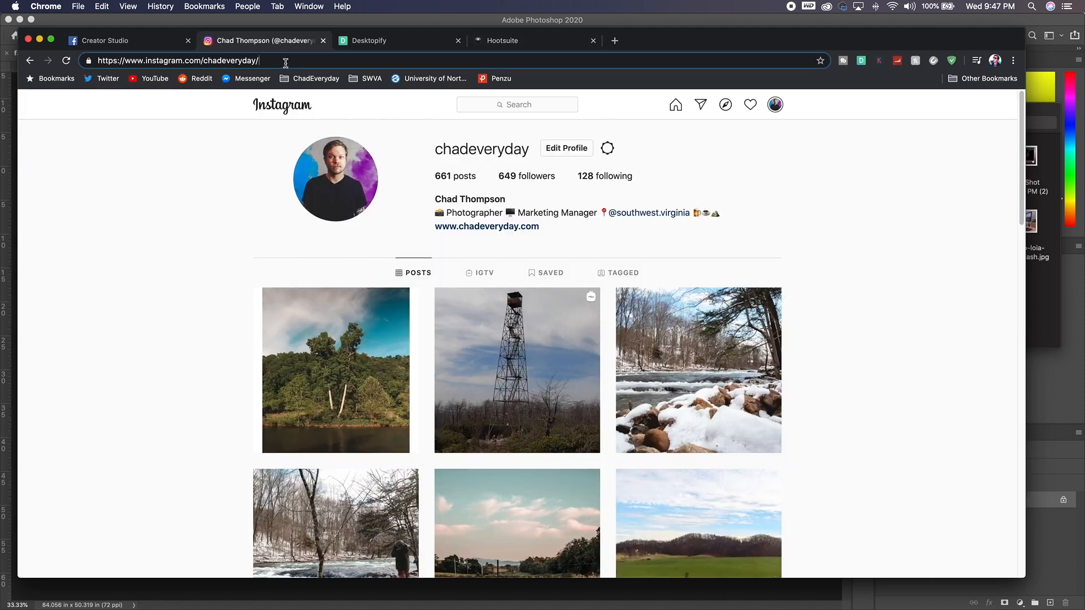
pyautogui.moveTo(336, 370)
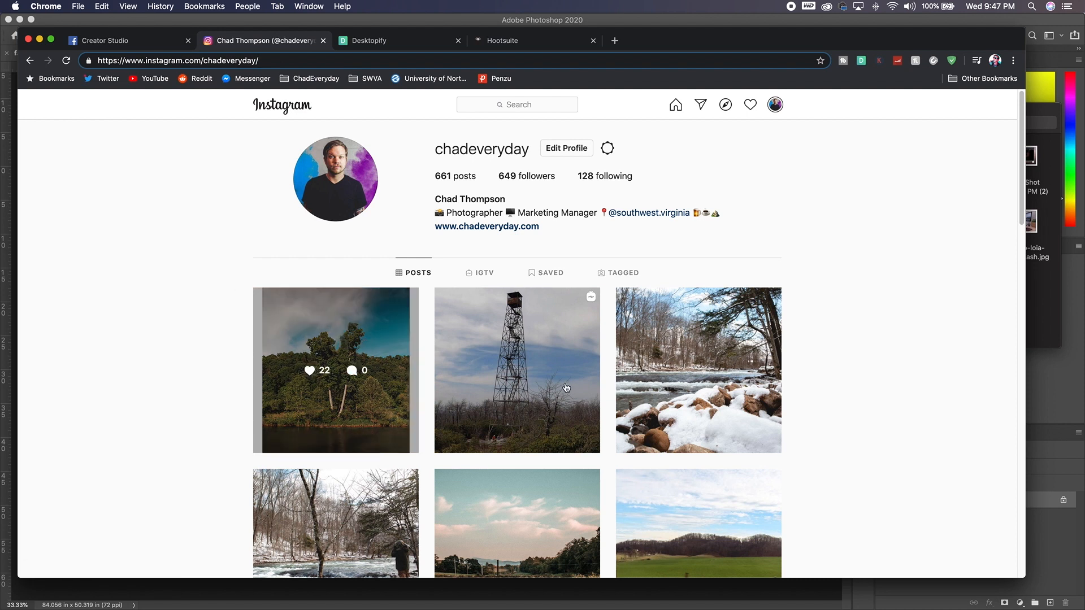
pyautogui.moveTo(260, 333)
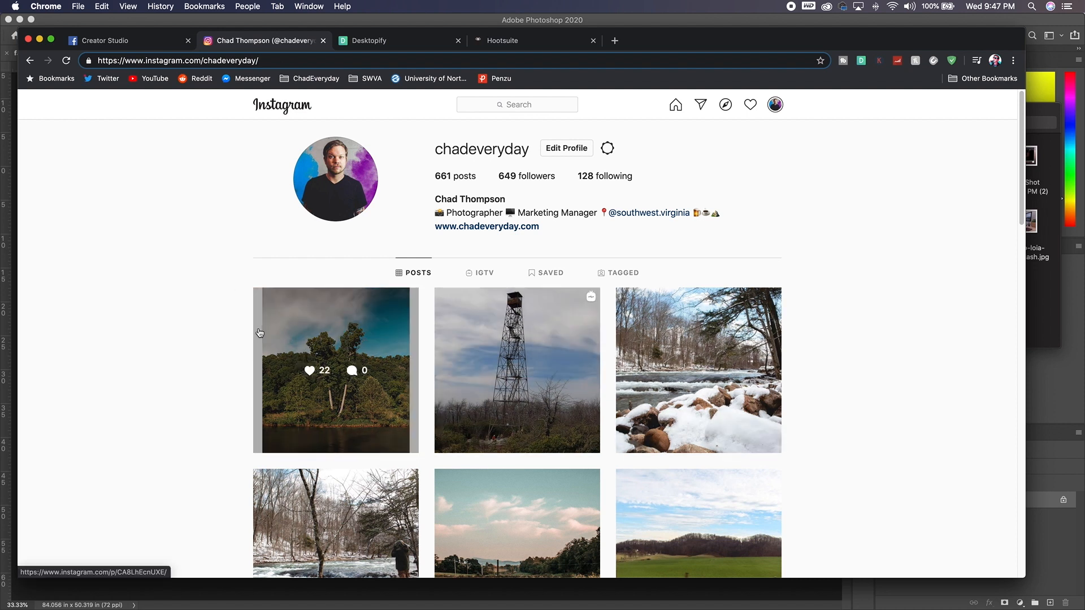
pyautogui.moveTo(197, 59)
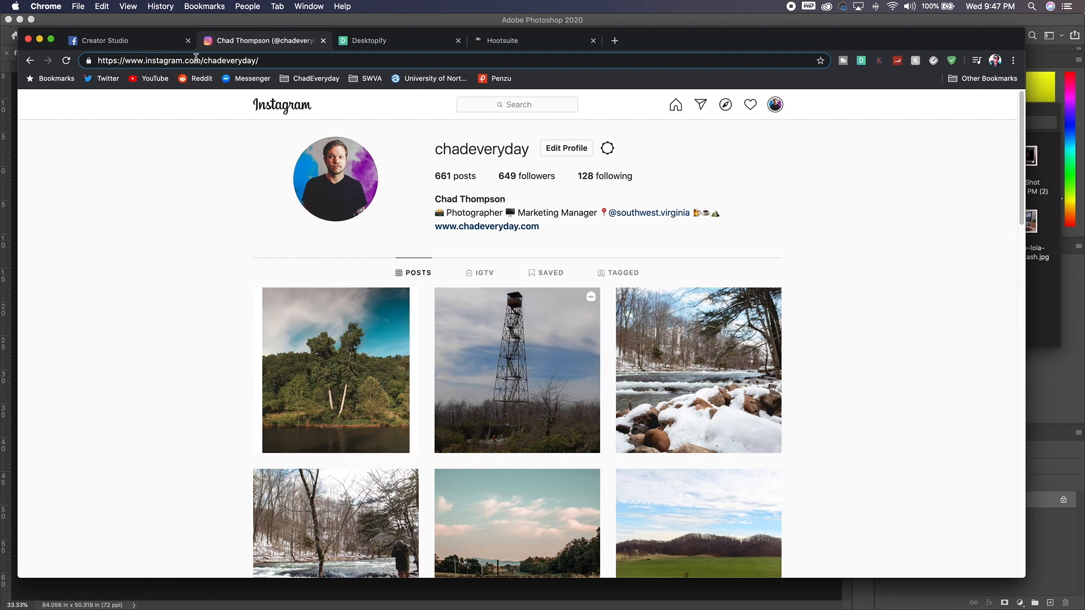
pyautogui.moveTo(374, 115)
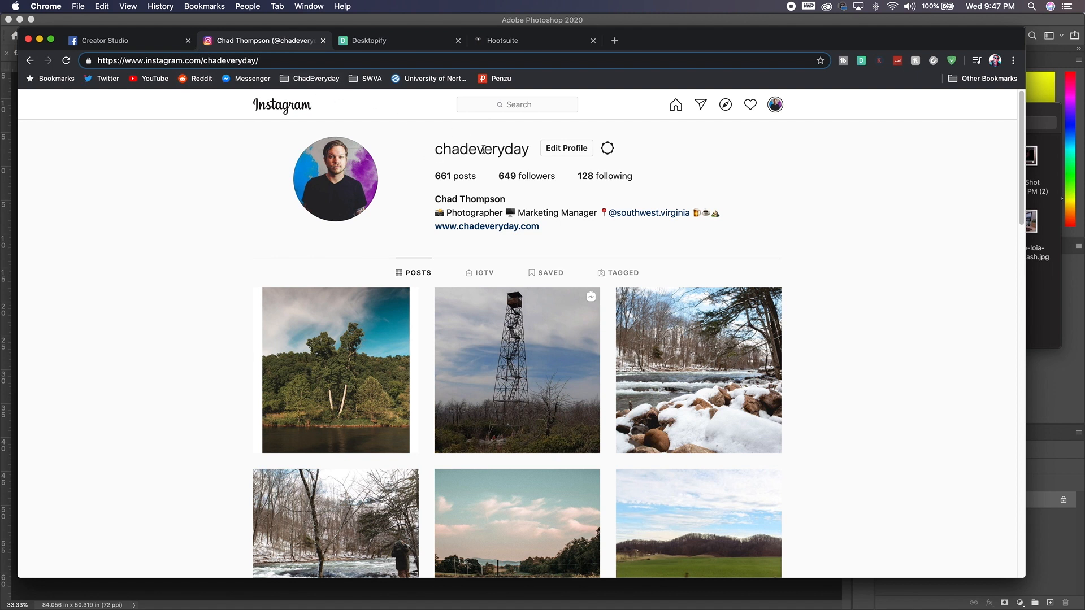
pyautogui.moveTo(434, 155)
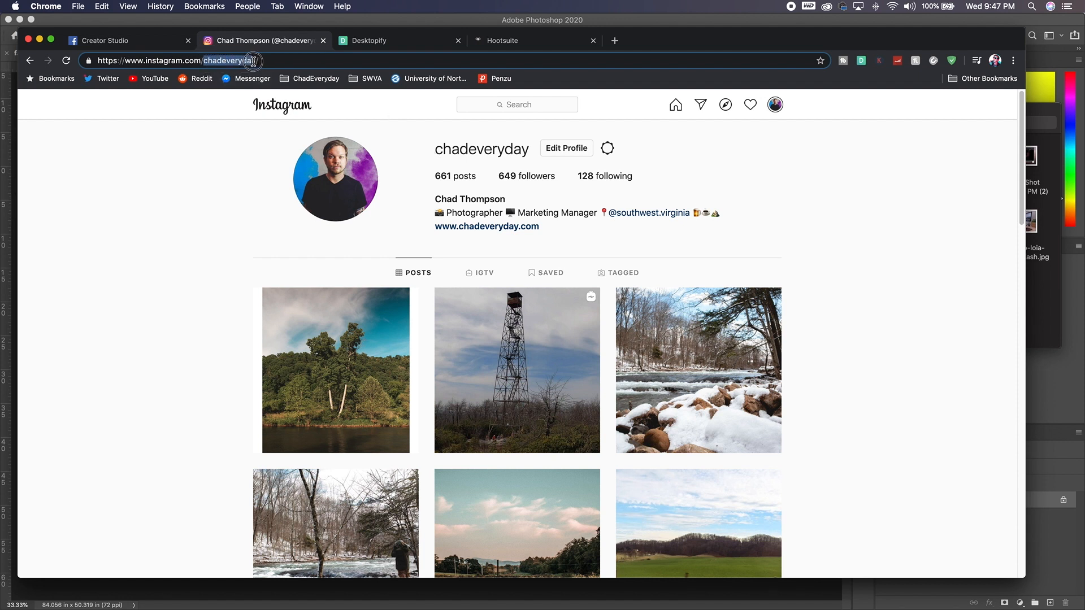
# Step: Move from the chadeveryday Instagram profile to the Facebook Creator Studio page
pyautogui.click(104, 41)
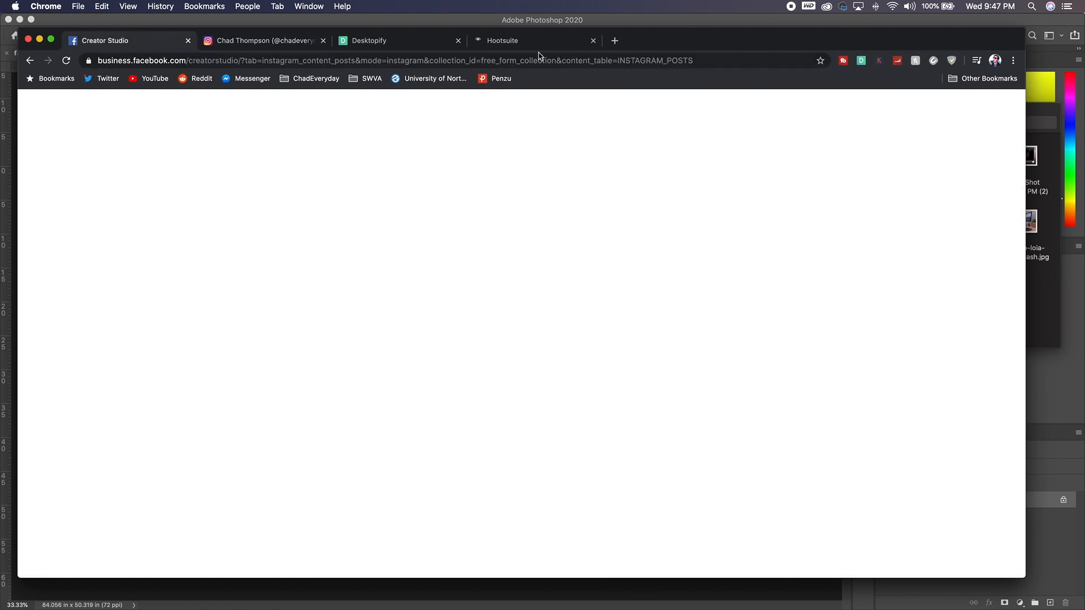
# Step: Upload farmmoon.jpg from the computer into the chadeveryday Hootsuite post draft
pyautogui.click(502, 40)
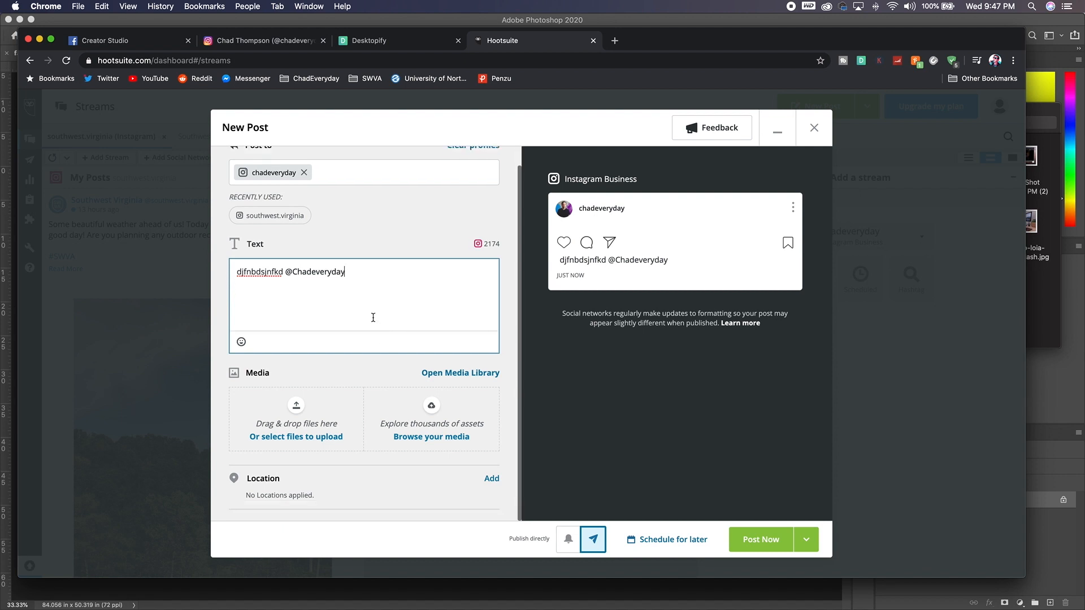
pyautogui.moveTo(301, 432)
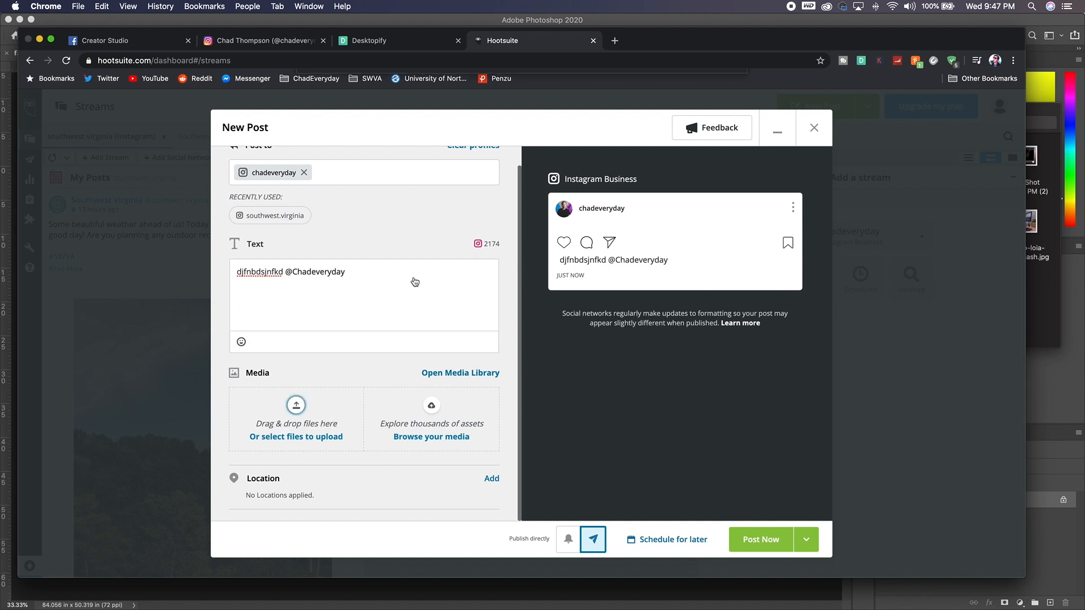
pyautogui.click(296, 437)
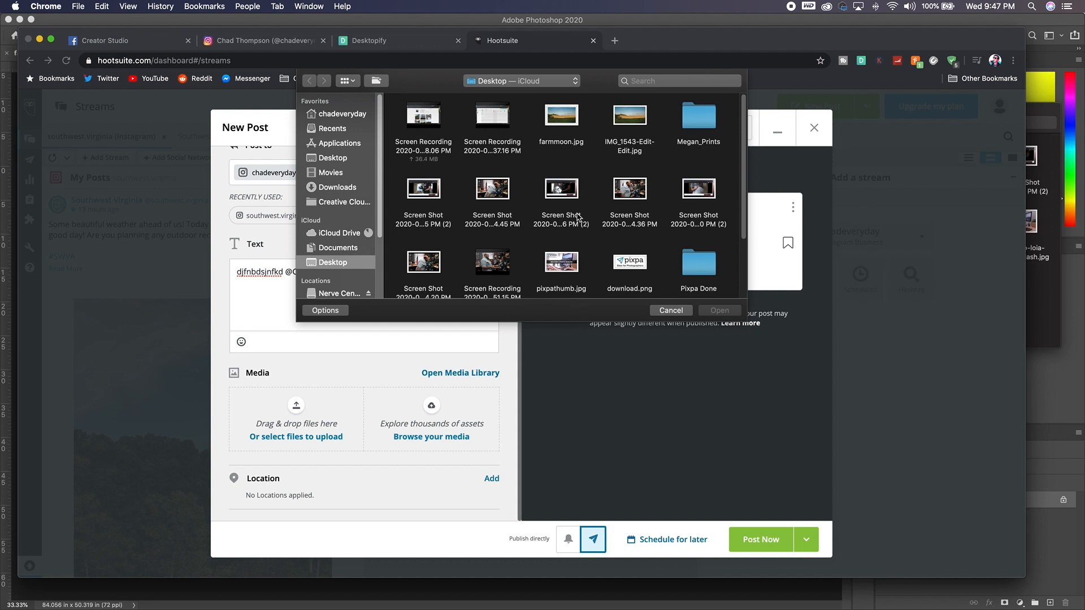
pyautogui.click(561, 114)
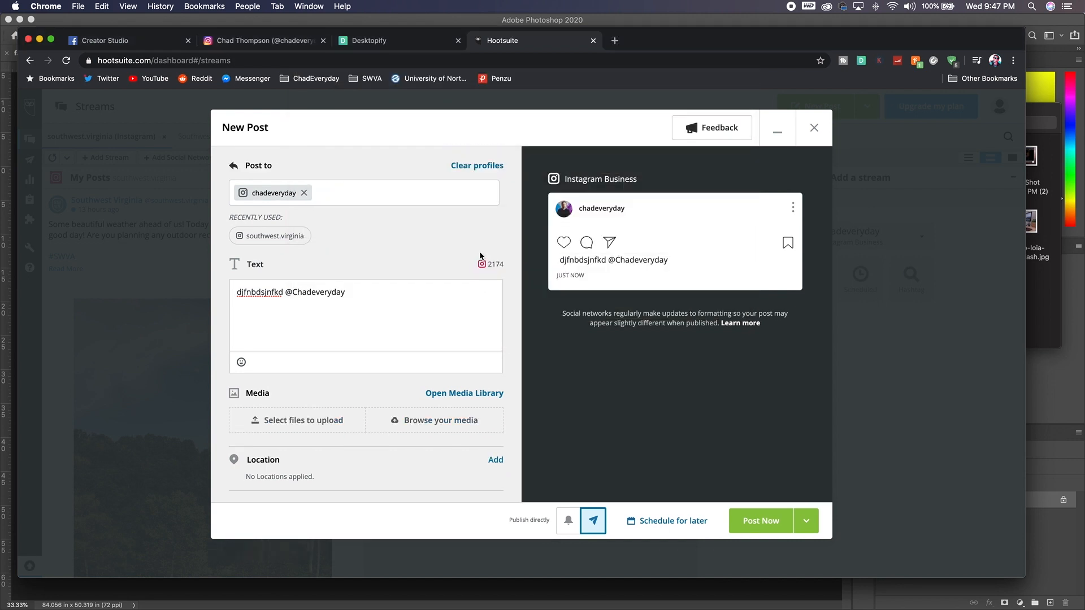
pyautogui.click(303, 420)
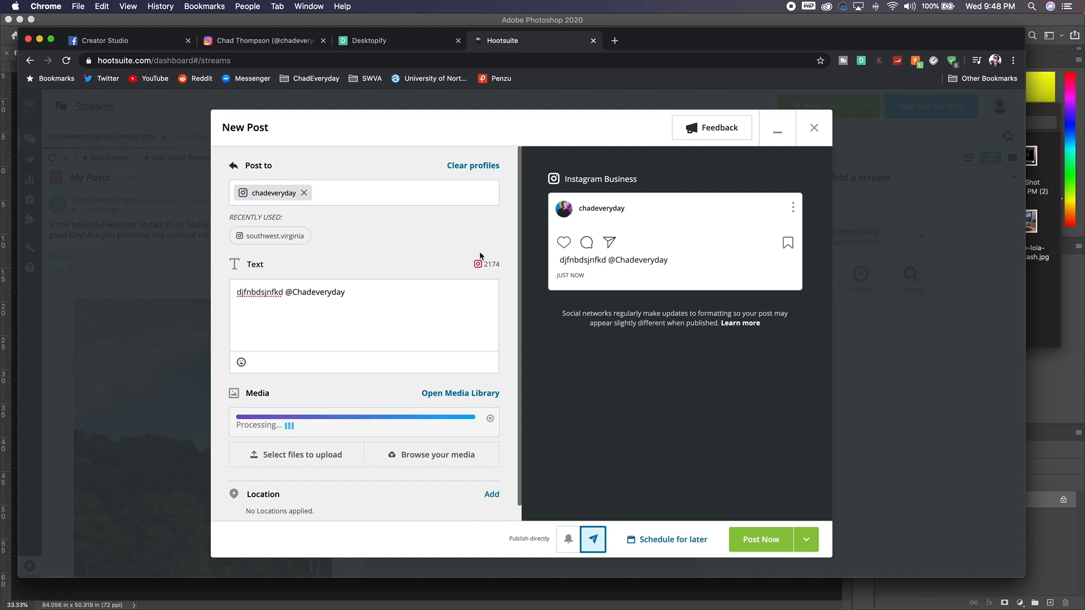
pyautogui.moveTo(316, 376)
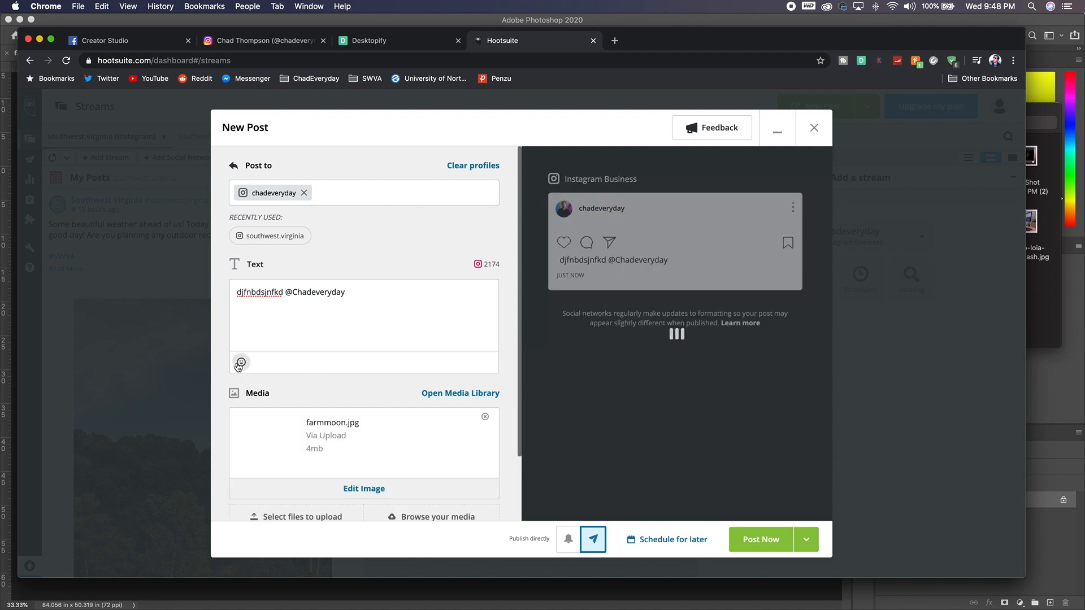
# Step: Search the caption emoji picker for 'heart' and scroll through the results
pyautogui.click(241, 362)
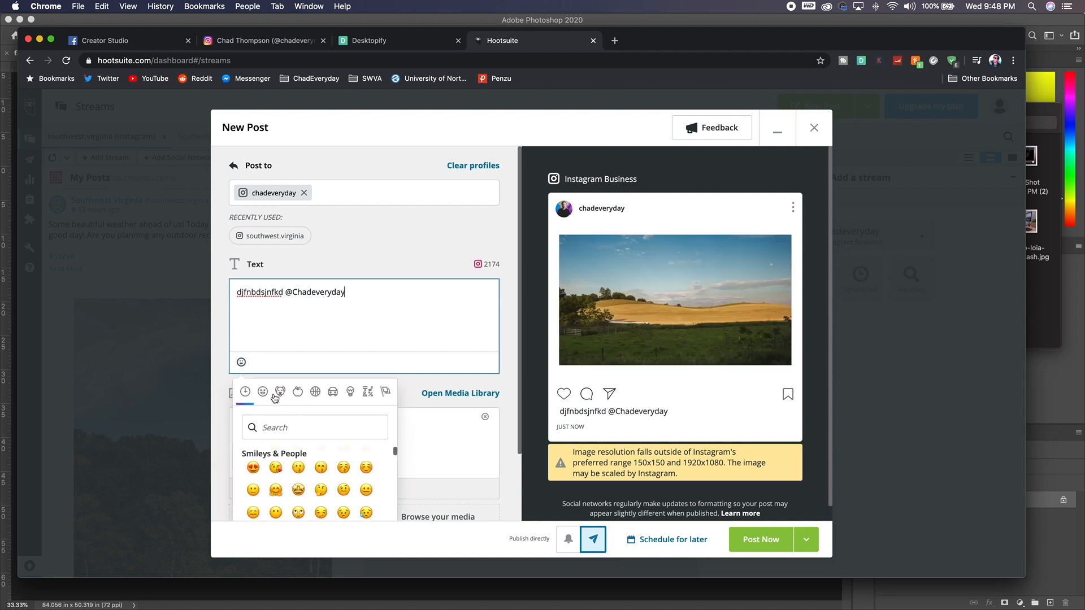
pyautogui.click(314, 426)
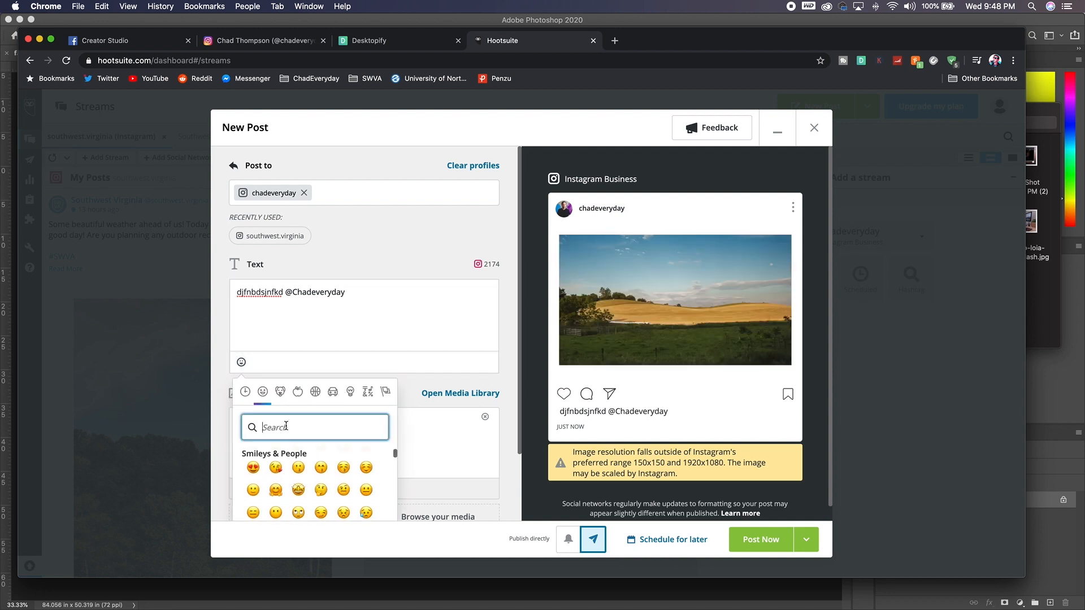
pyautogui.write('h')
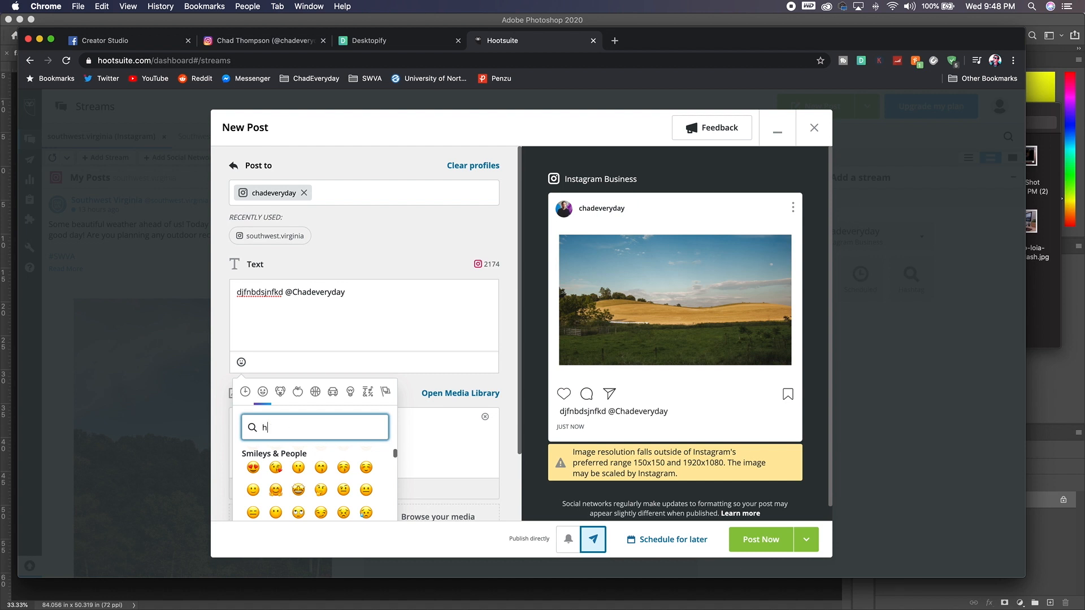
pyautogui.write('eart')
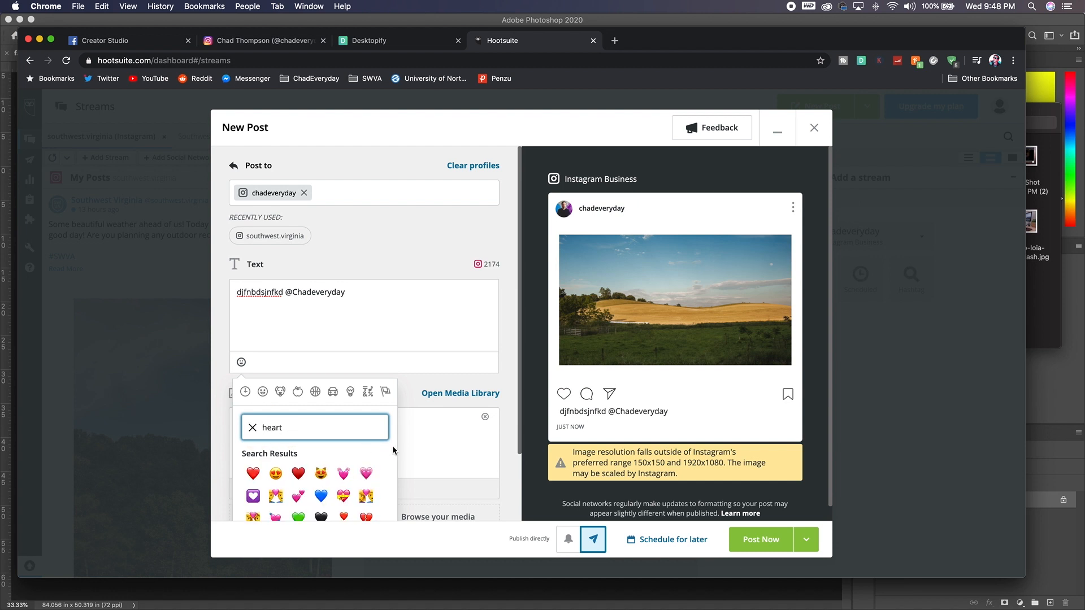
pyautogui.scroll(-3)
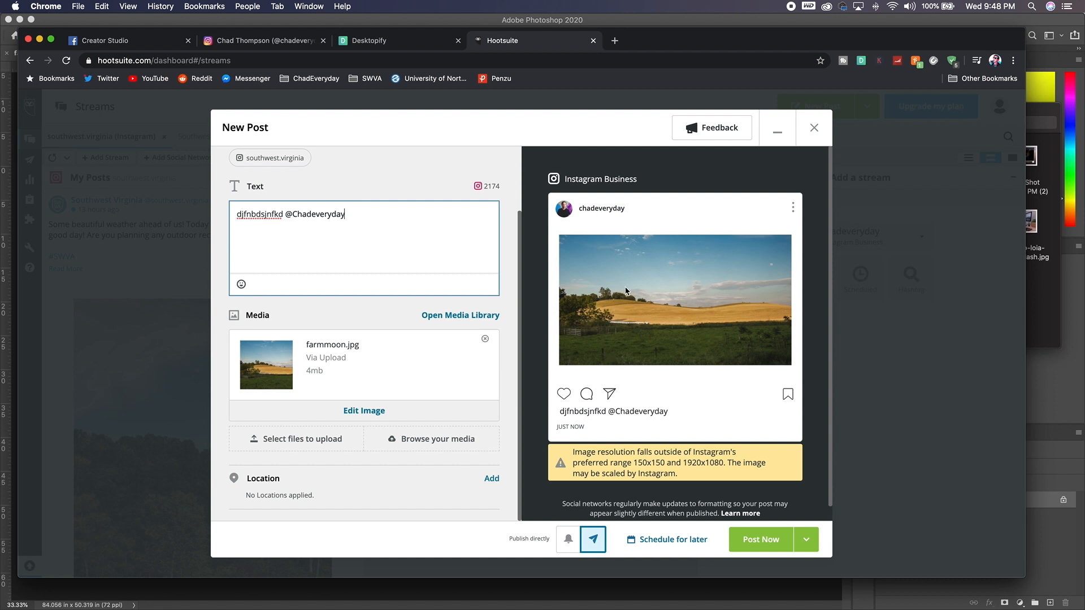
pyautogui.moveTo(647, 311)
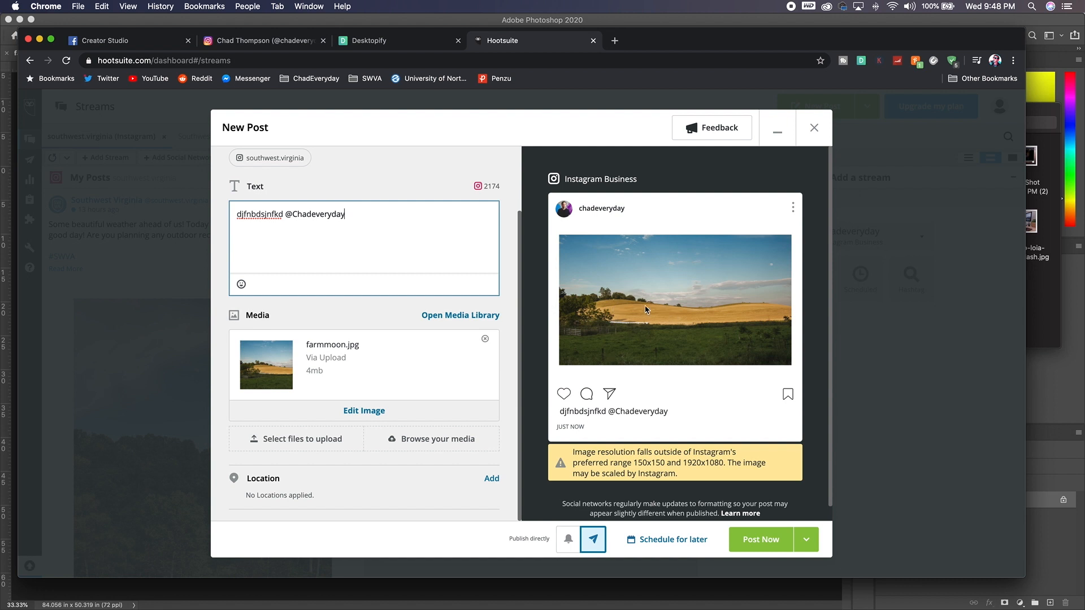
pyautogui.moveTo(636, 333)
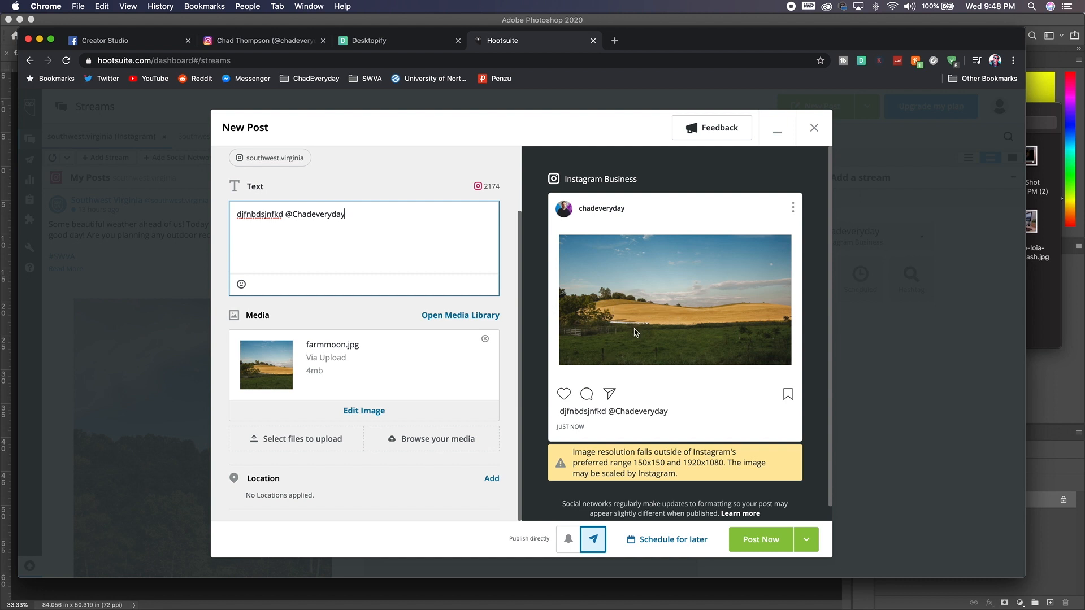
pyautogui.moveTo(619, 336)
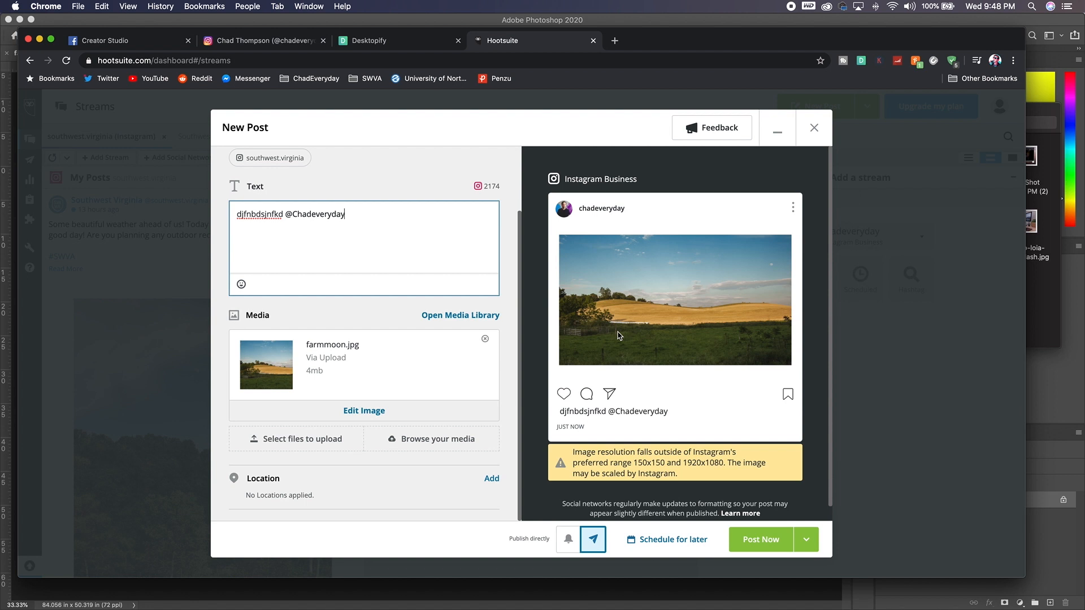
pyautogui.moveTo(644, 327)
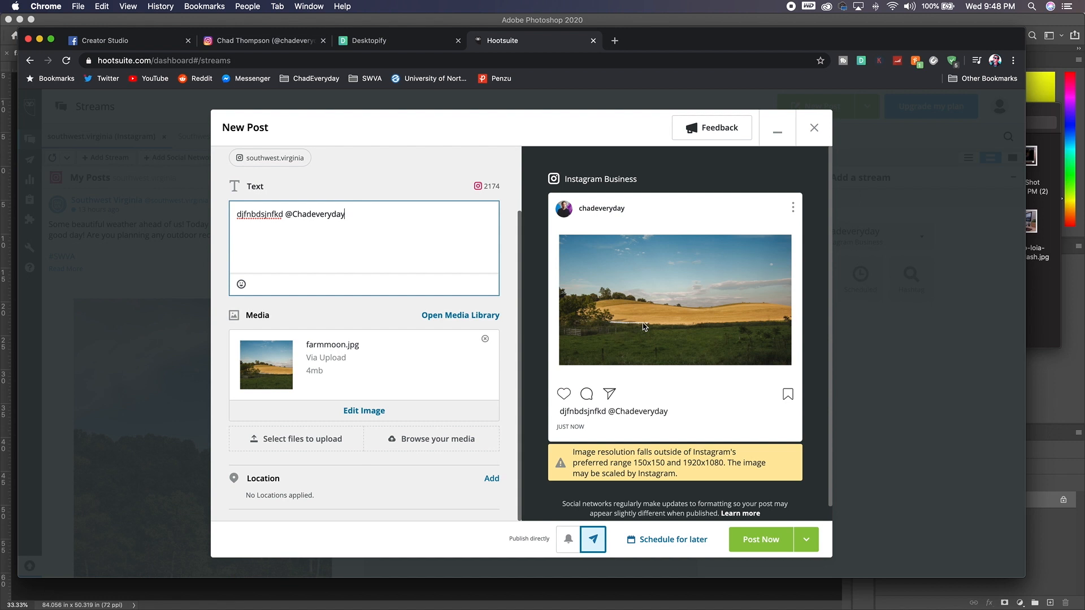
pyautogui.moveTo(631, 296)
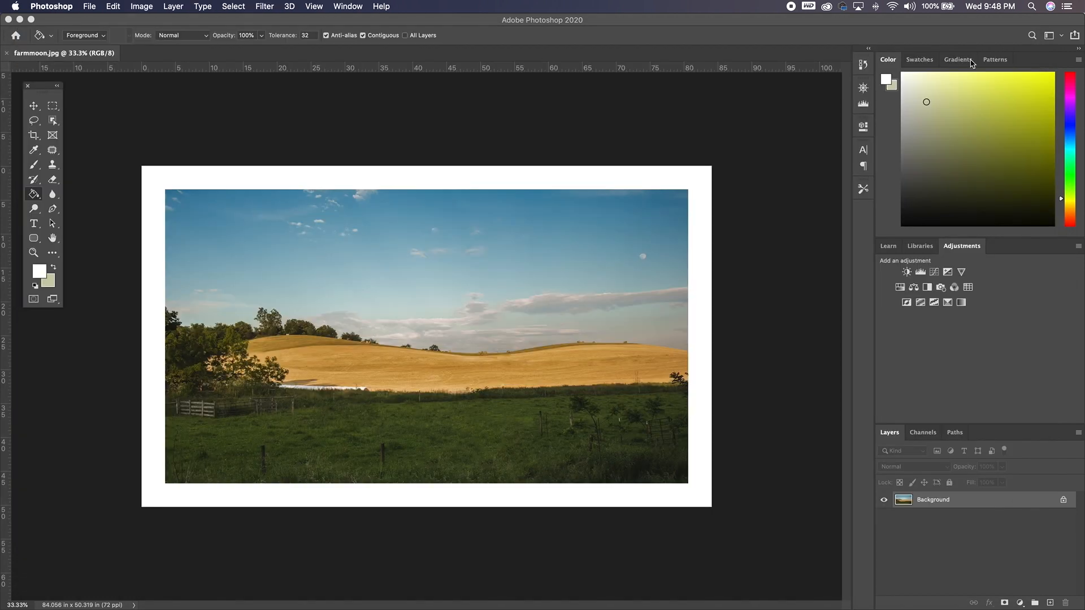
pyautogui.moveTo(31, 150)
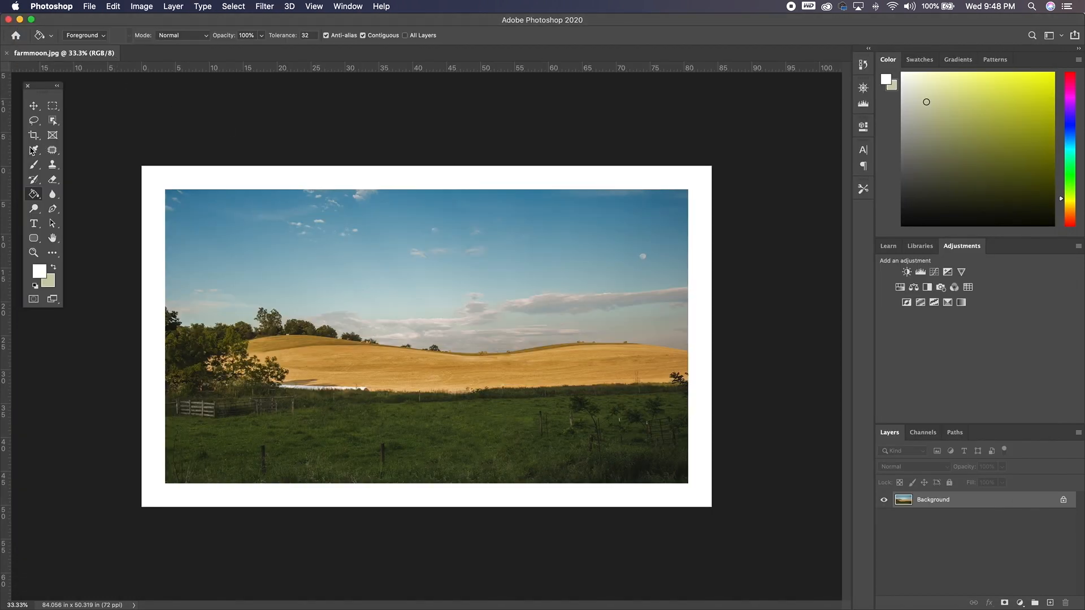
# Step: Preview a 4:5 crop on farmmoon.jpg, then switch to a 1:1 square crop
pyautogui.click(33, 136)
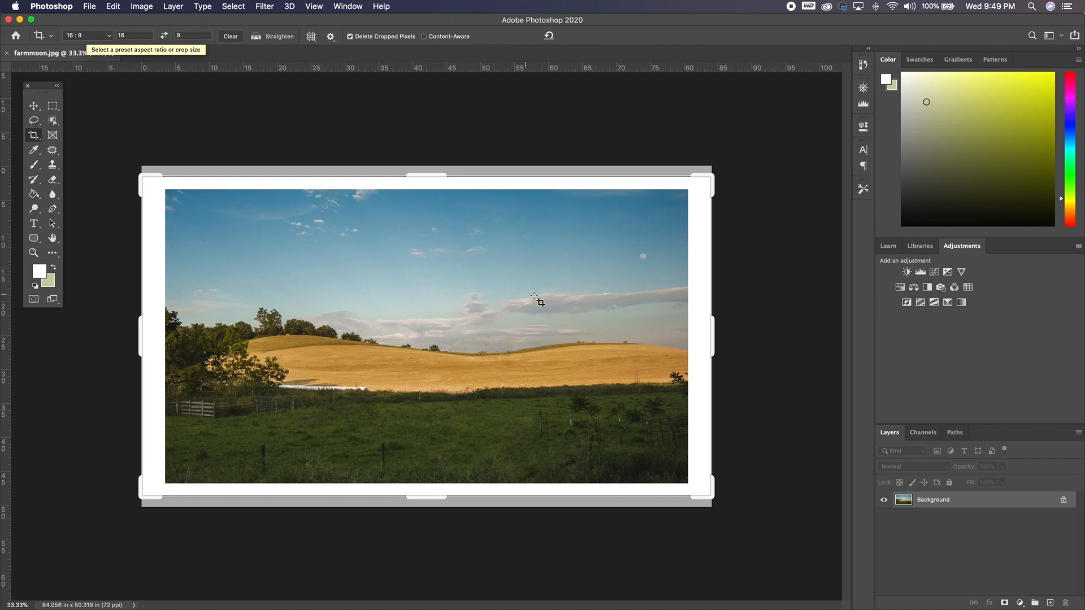
pyautogui.moveTo(336, 253)
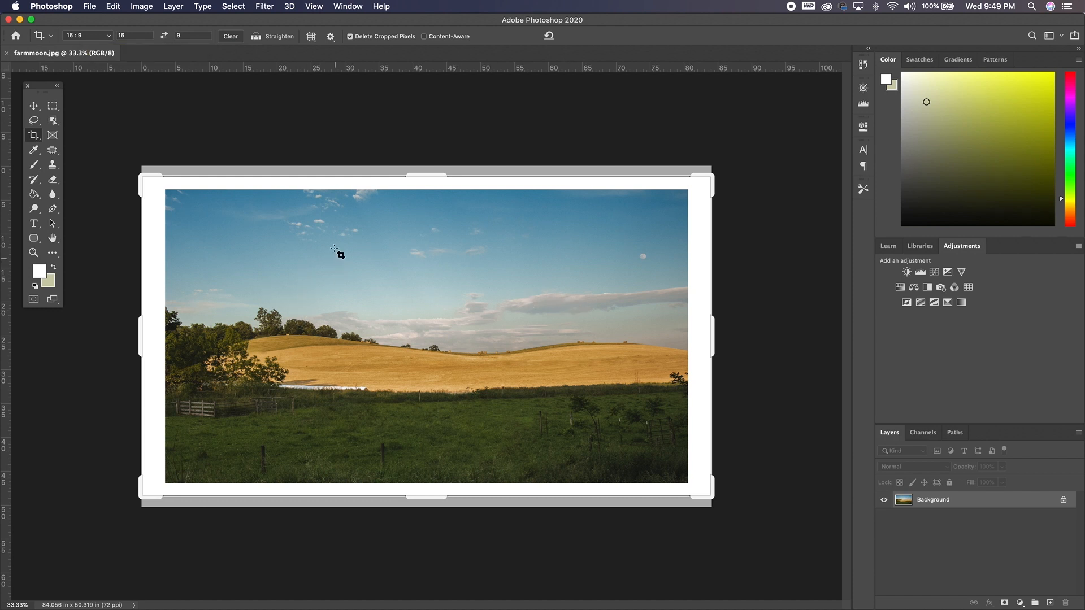
pyautogui.moveTo(123, 113)
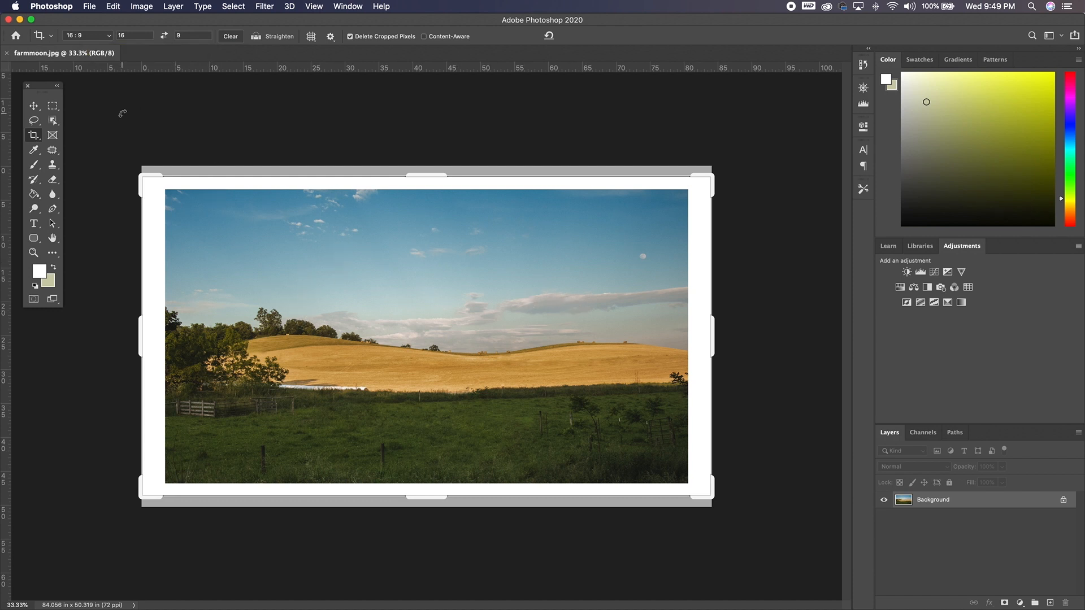
pyautogui.click(87, 35)
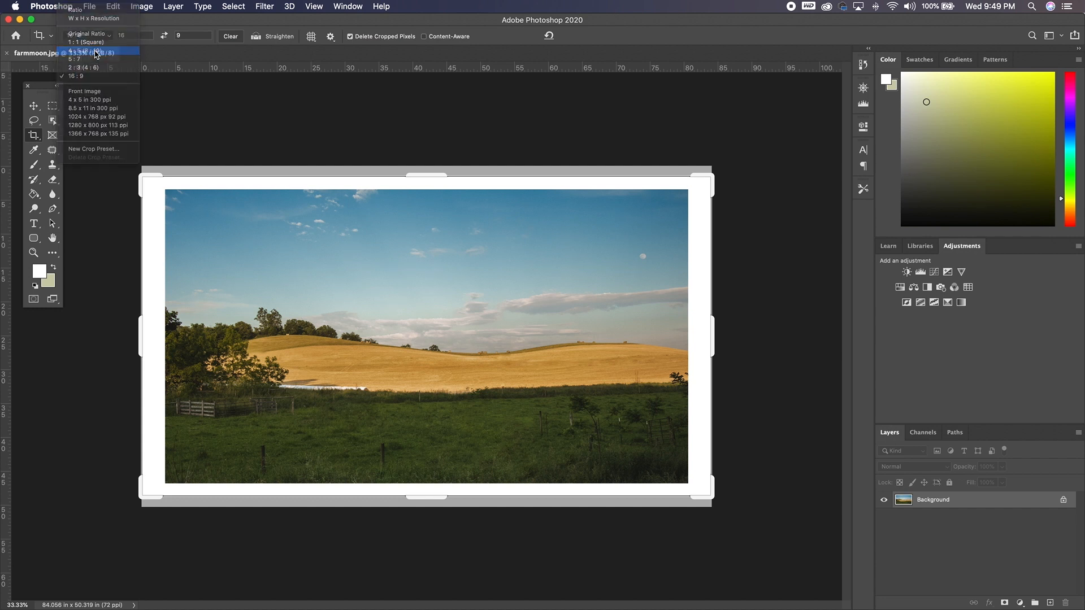
pyautogui.click(89, 60)
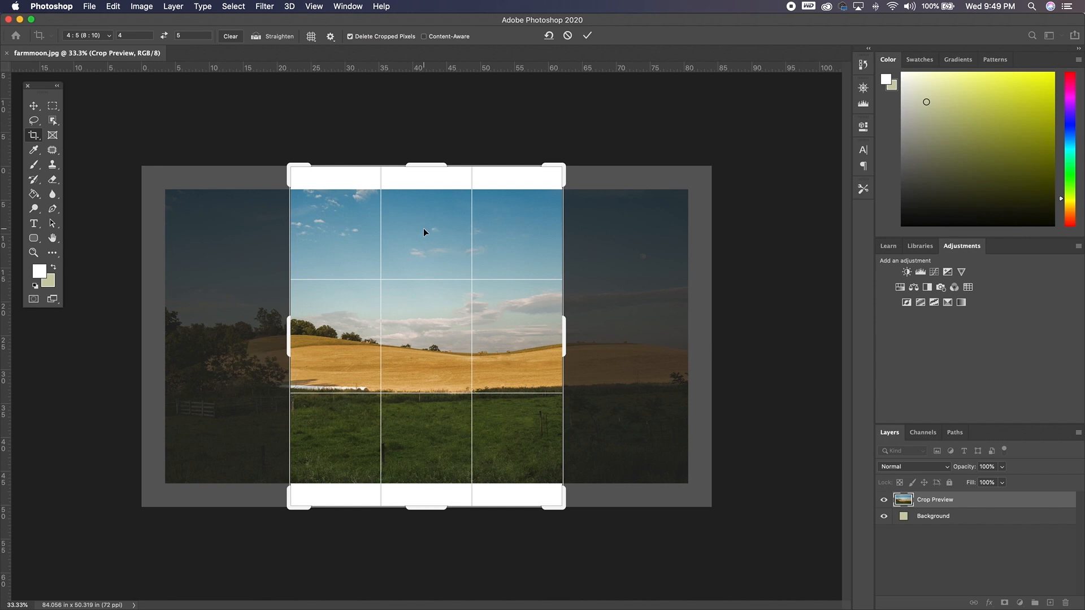
pyautogui.moveTo(86, 39)
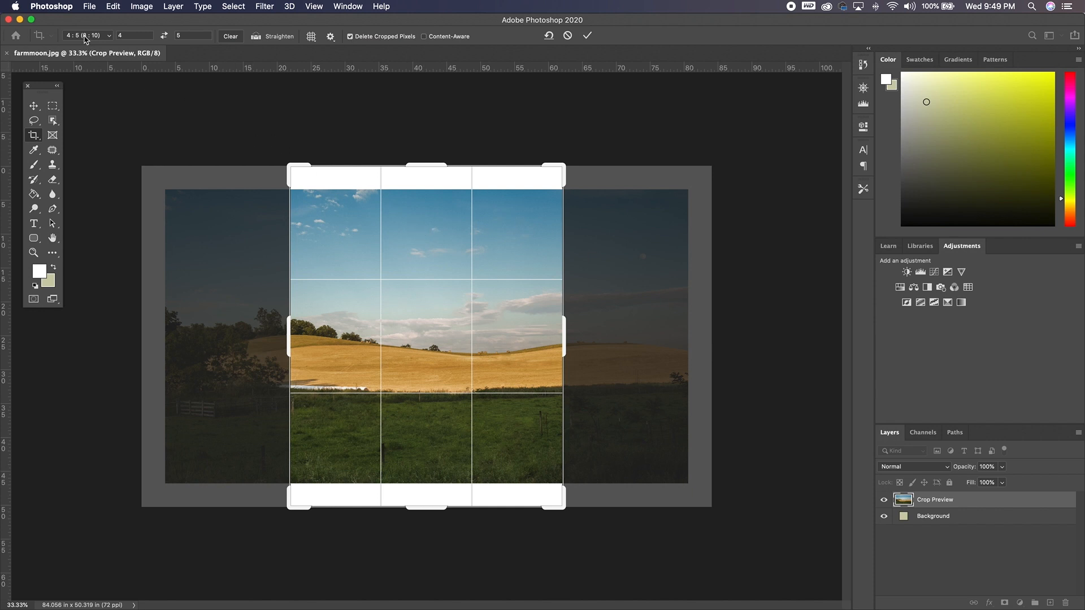
pyautogui.click(87, 35)
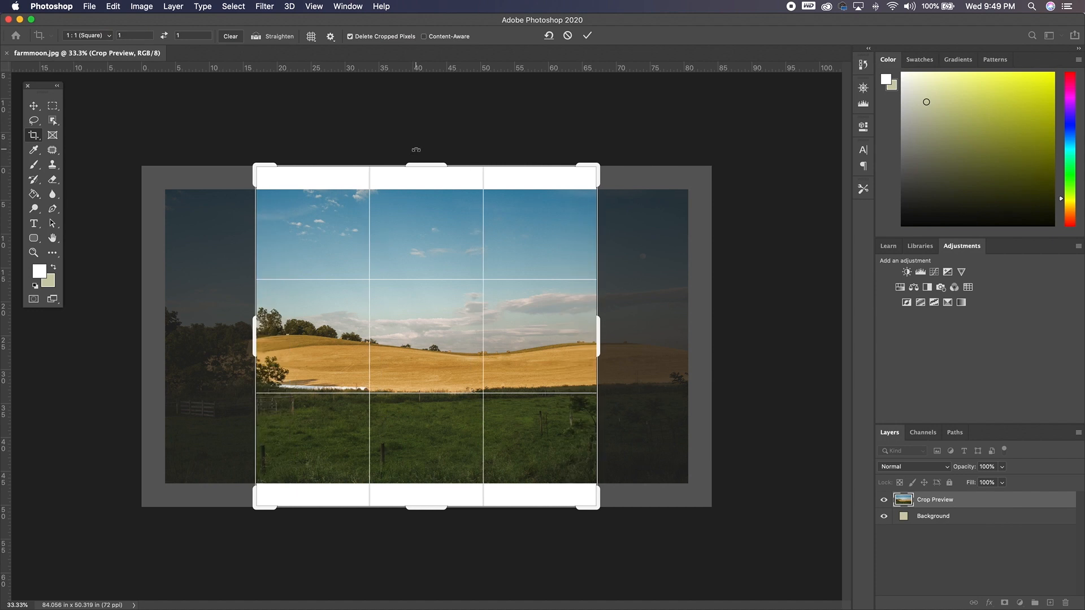
pyautogui.click(294, 588)
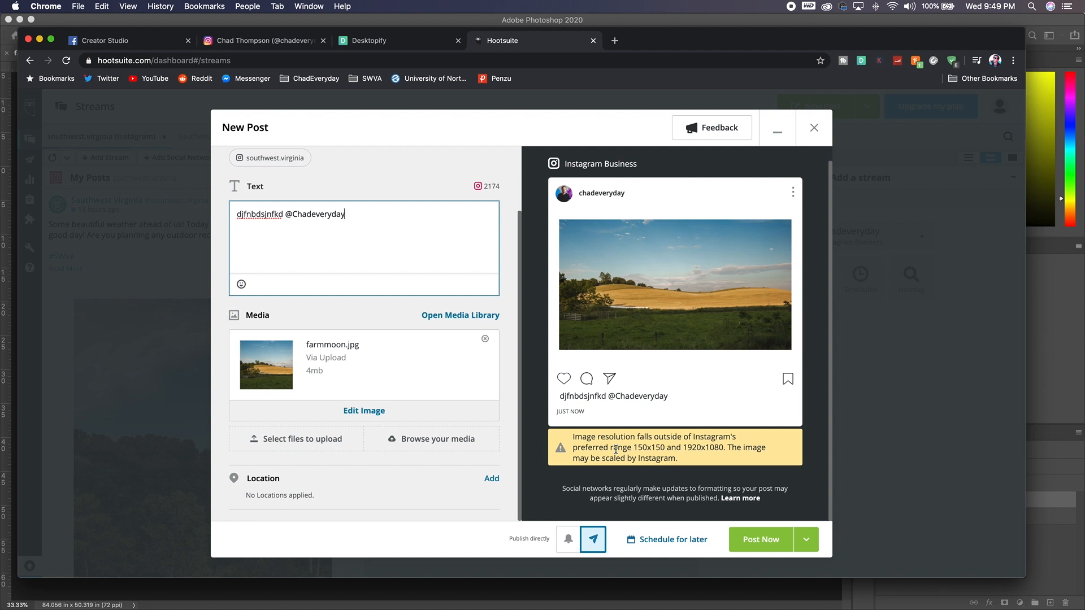
pyautogui.moveTo(187, 70)
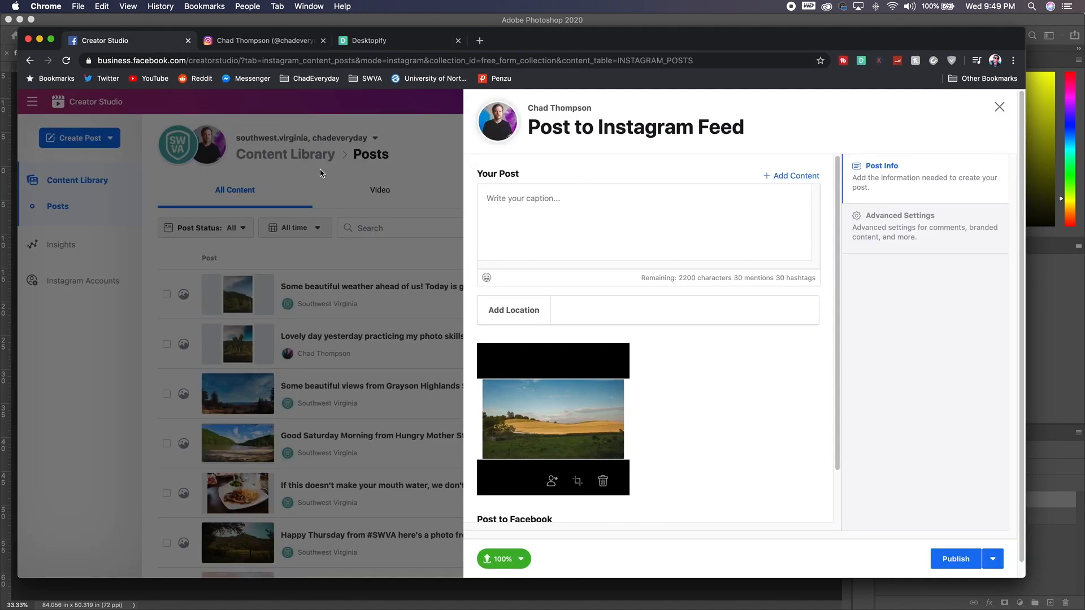
pyautogui.moveTo(746, 136)
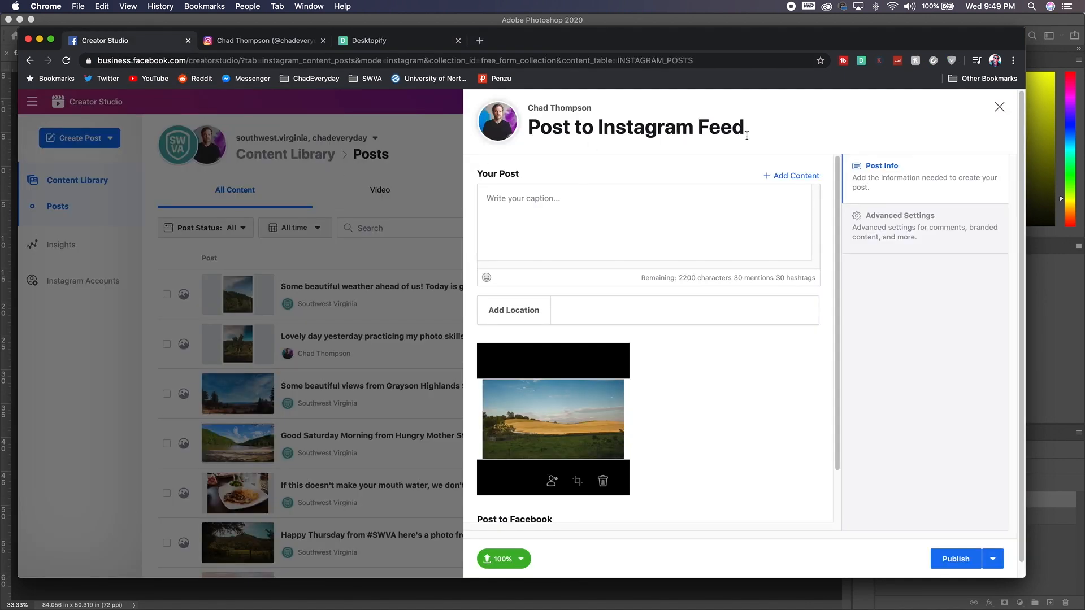
# Step: Discard the Instagram Feed composer and return to the Instagram Content Library posts list
pyautogui.click(999, 107)
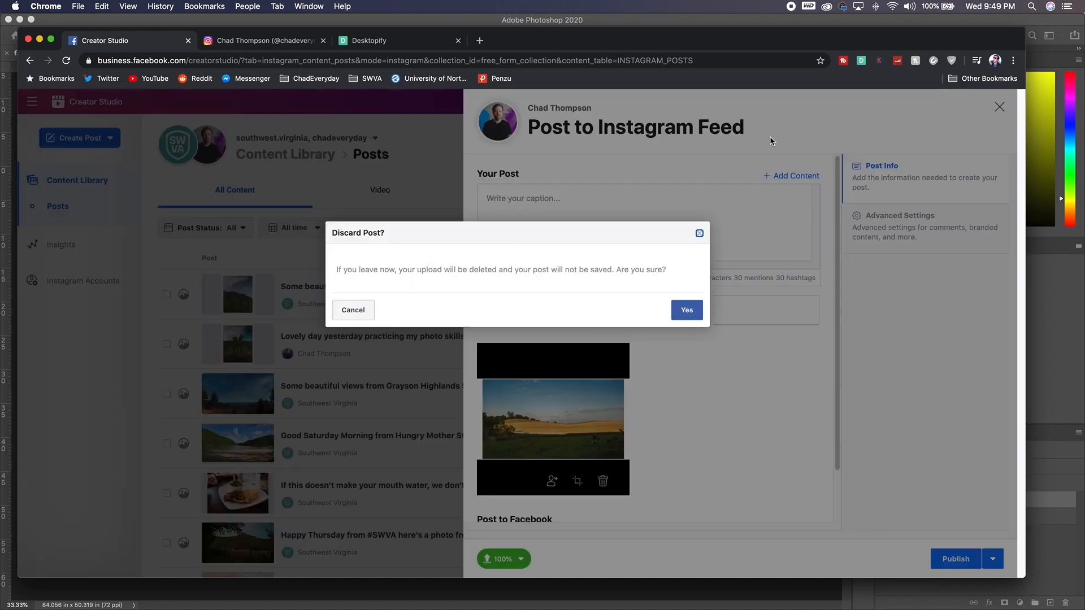
pyautogui.click(686, 309)
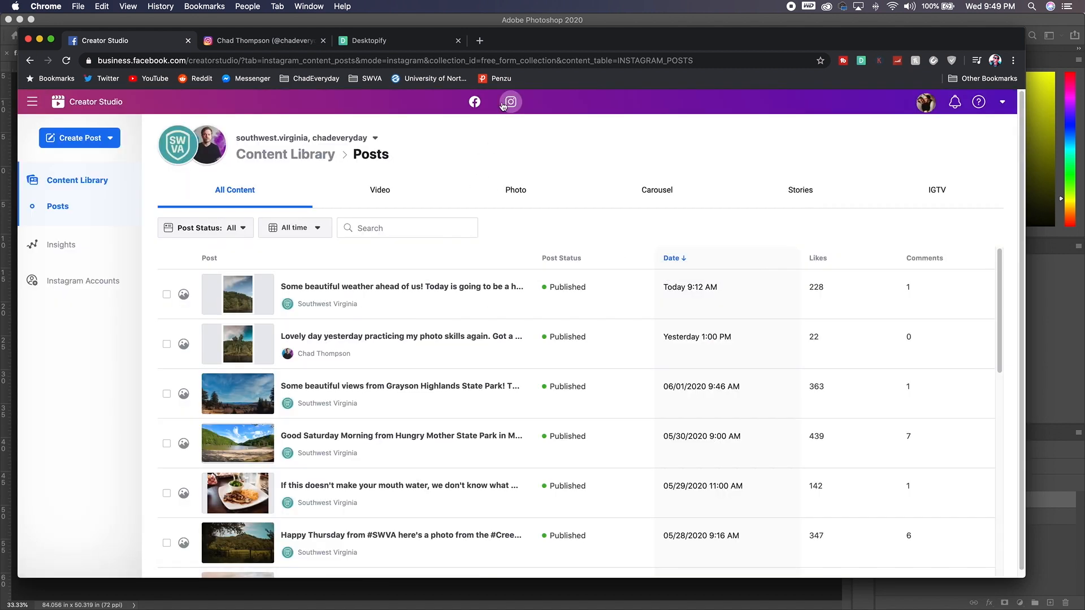
pyautogui.click(475, 102)
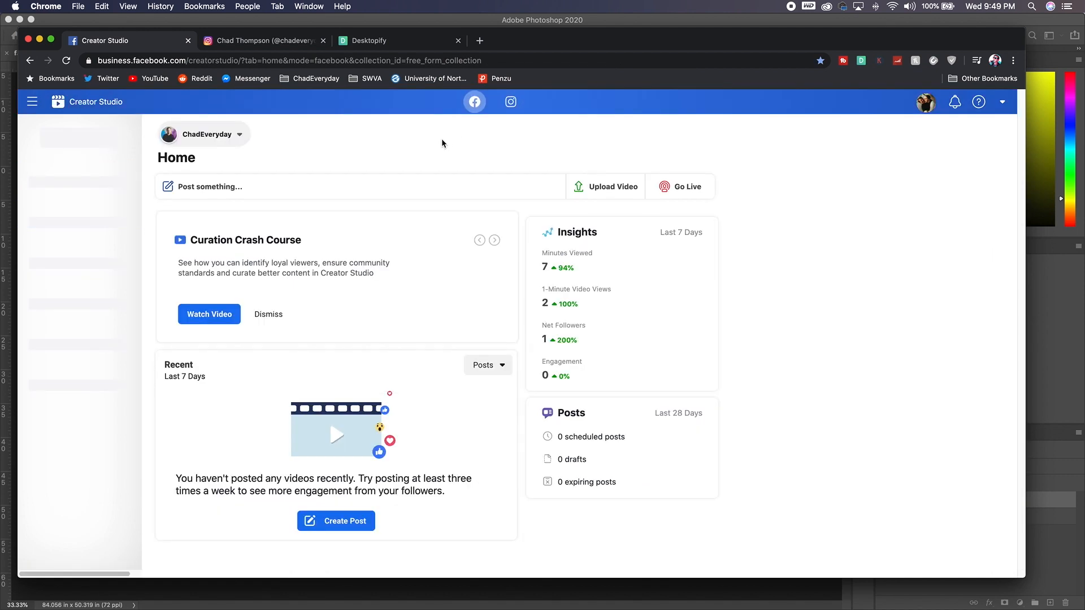
pyautogui.click(32, 102)
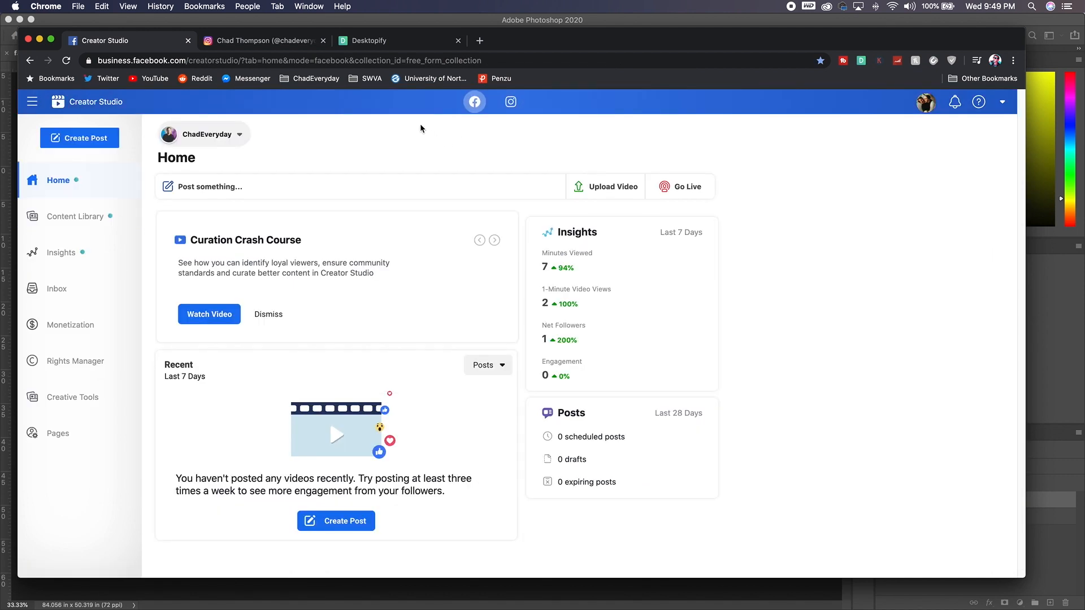
pyautogui.moveTo(426, 145)
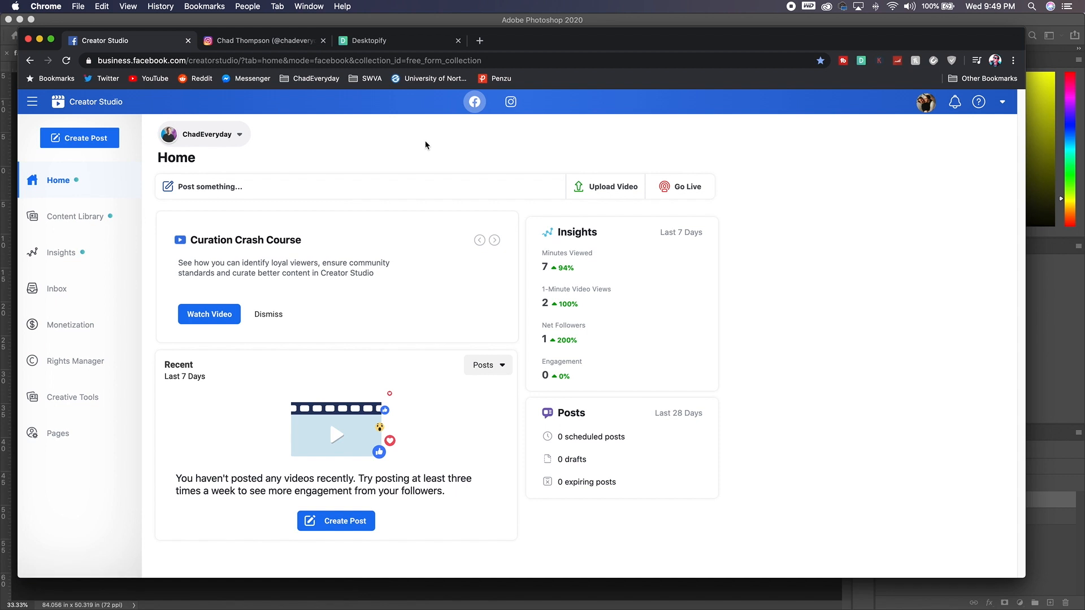
pyautogui.click(511, 102)
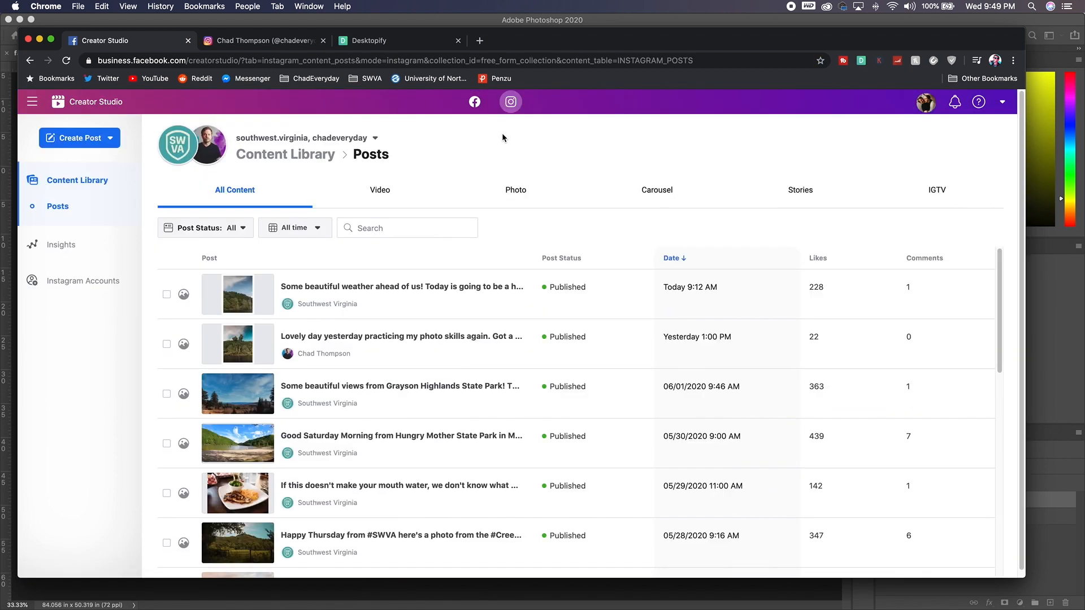
pyautogui.click(79, 138)
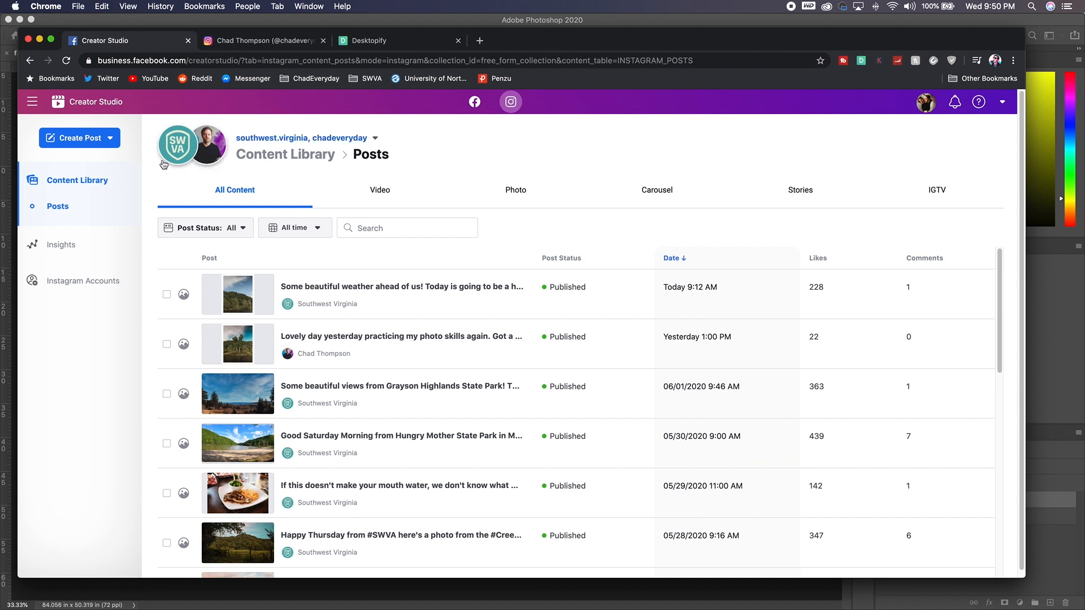
# Step: Open a new Instagram Feed post composer for the Chad Thompson account
pyautogui.click(79, 138)
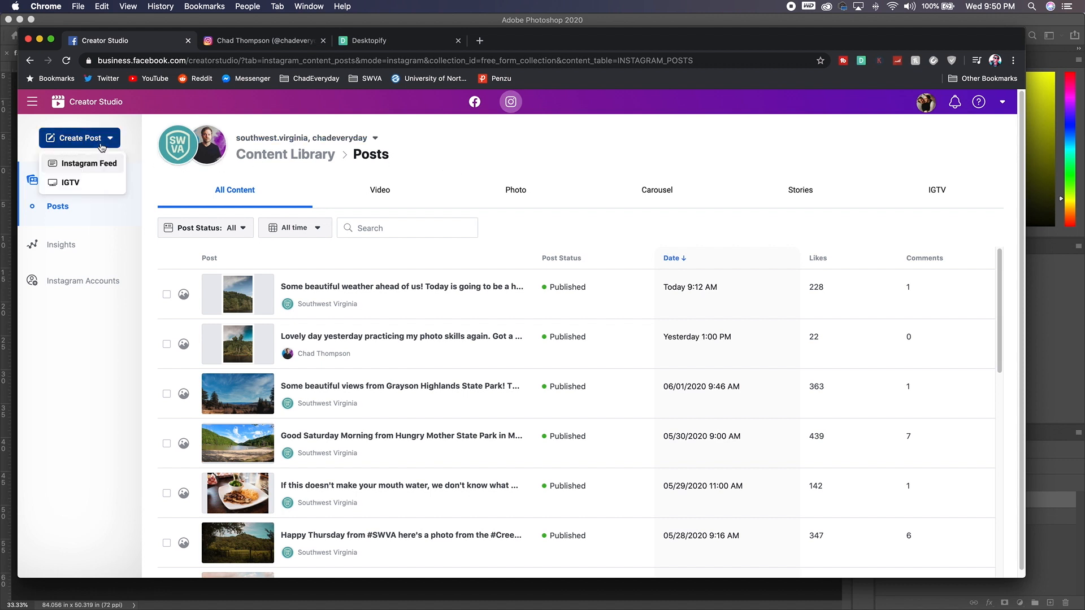
pyautogui.moveTo(90, 168)
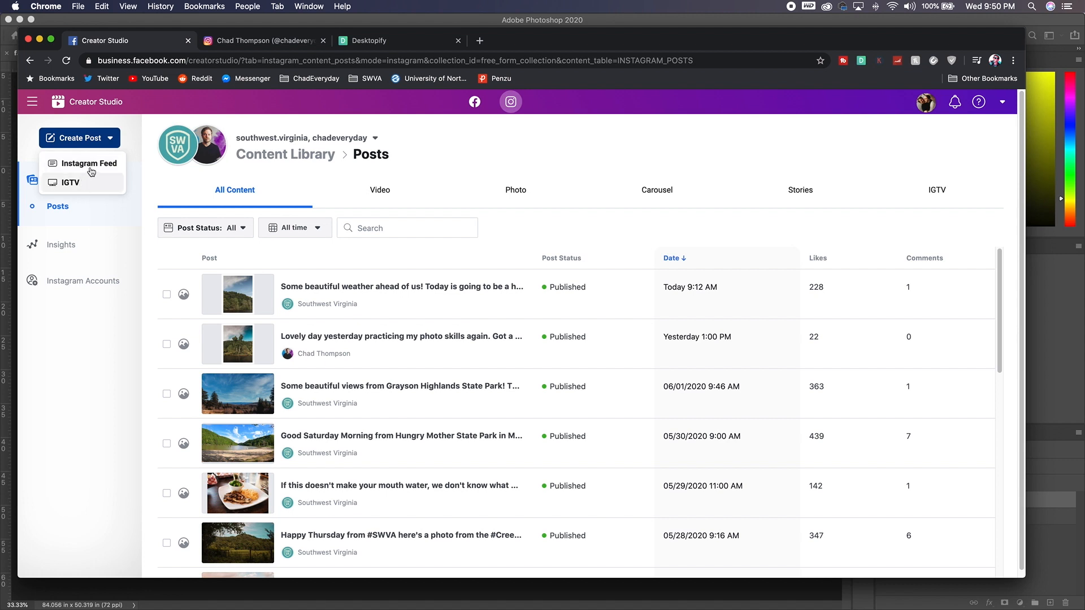
pyautogui.click(90, 163)
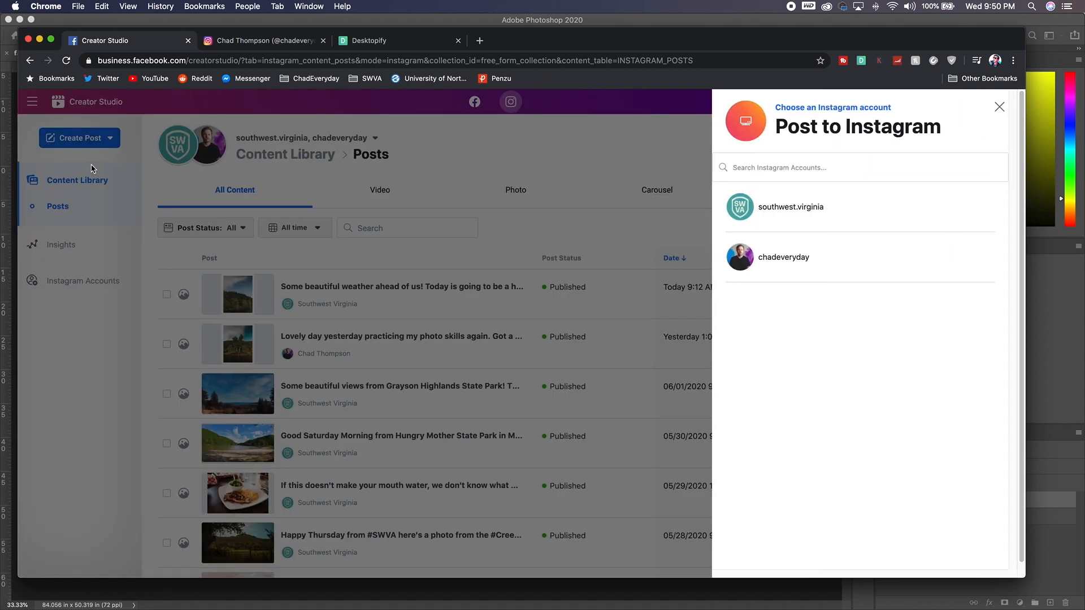
pyautogui.click(784, 256)
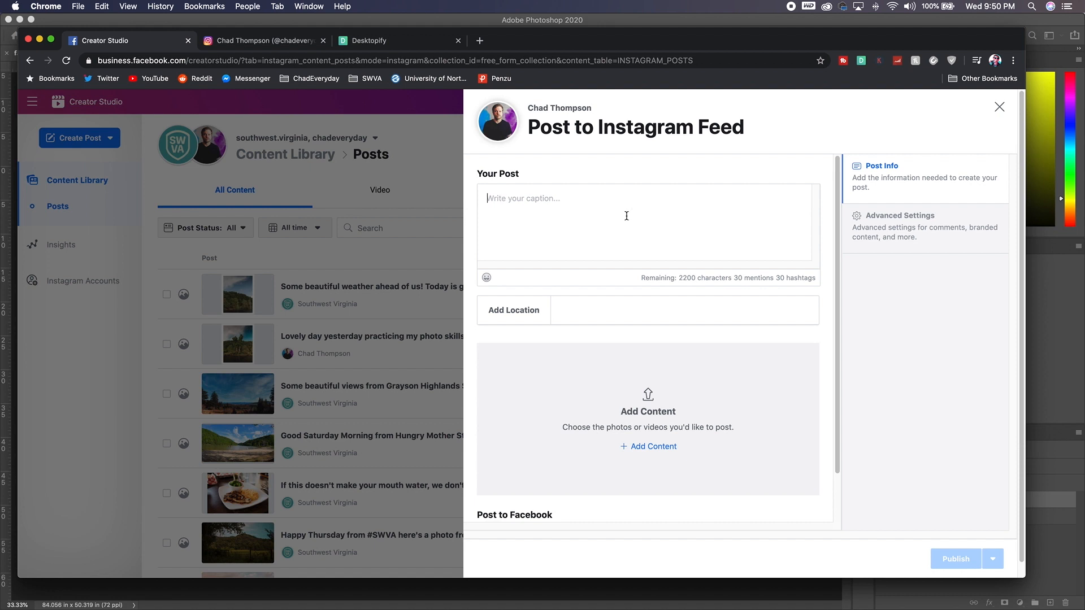
# Step: Type a test caption, browse emojis and Advanced Settings, then discard the draft
pyautogui.write('sd')
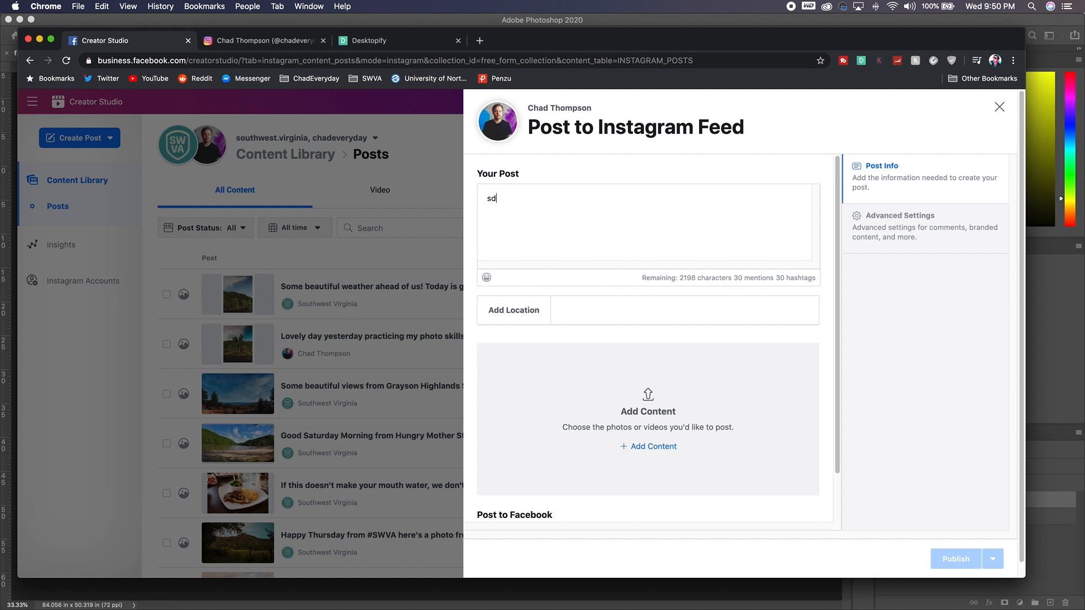
pyautogui.write('kfnsdkfn')
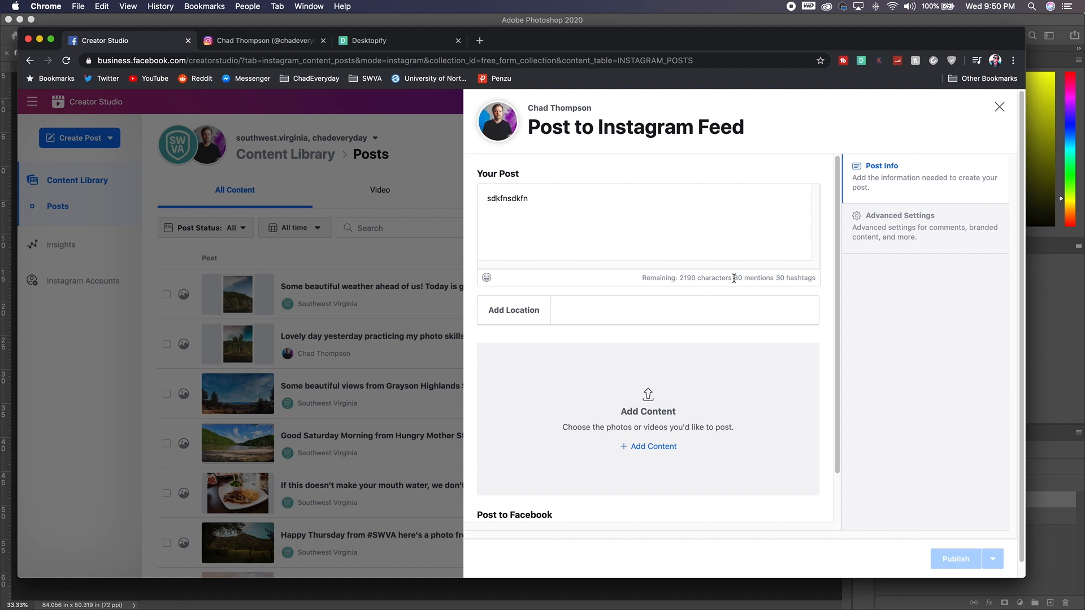
pyautogui.moveTo(802, 278)
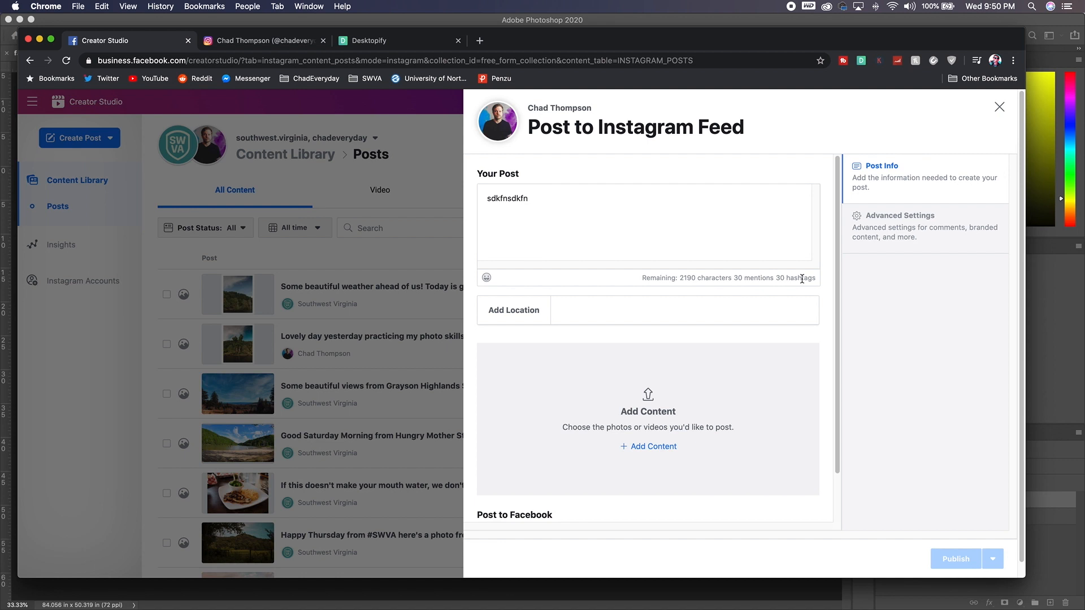
pyautogui.moveTo(486, 278)
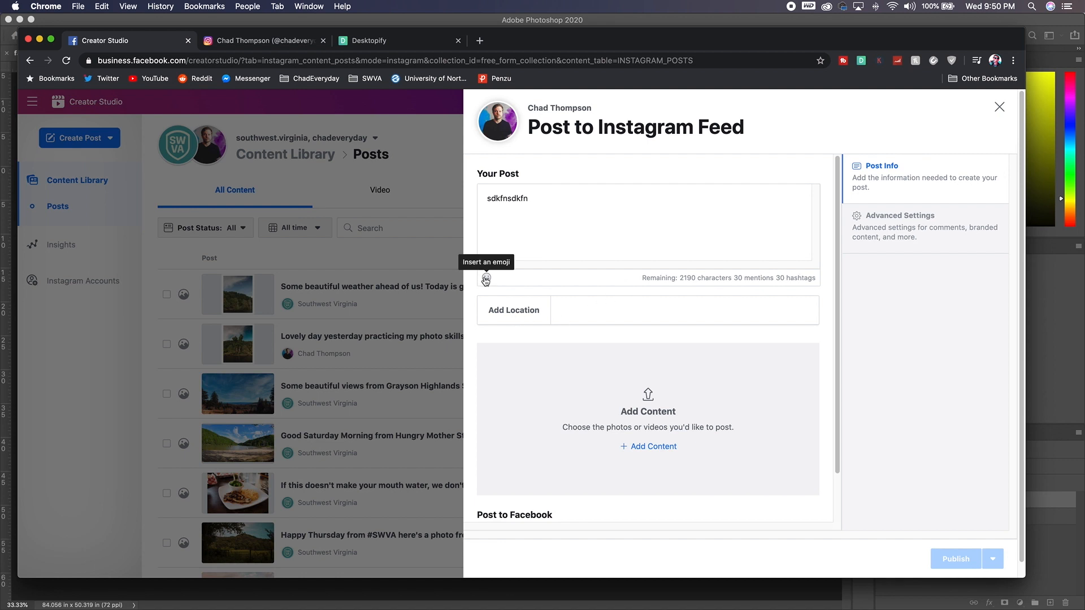
pyautogui.click(486, 278)
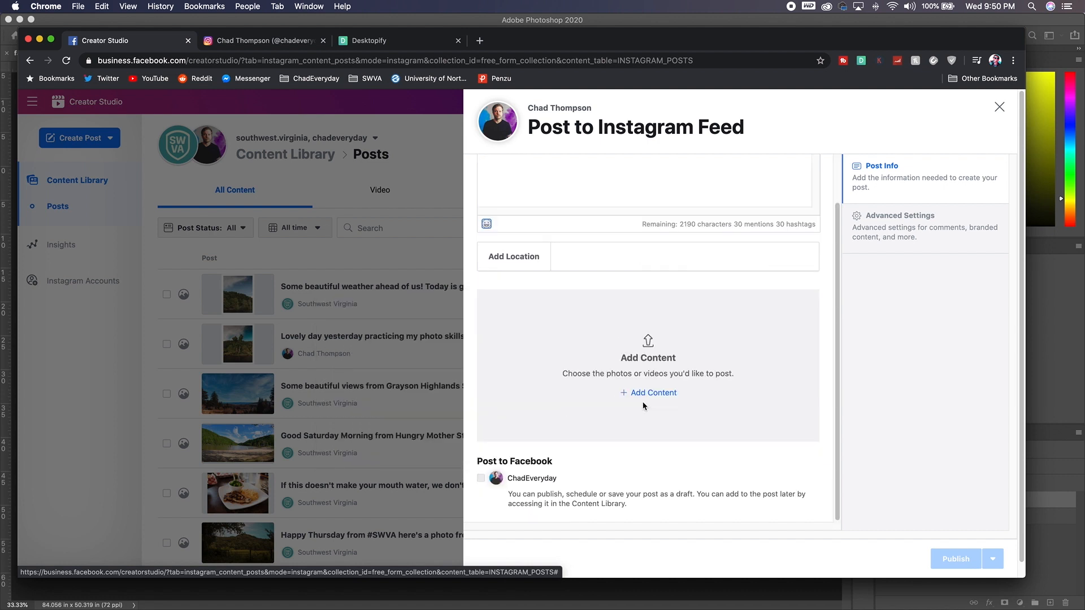
pyautogui.moveTo(480, 477)
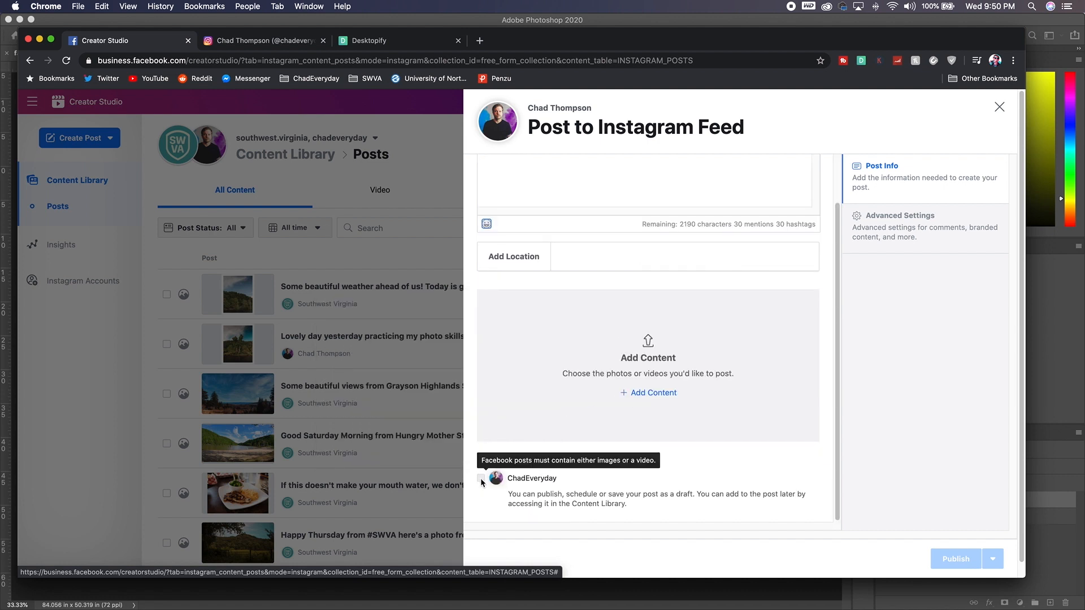
pyautogui.write('sdkfnsdkfn')
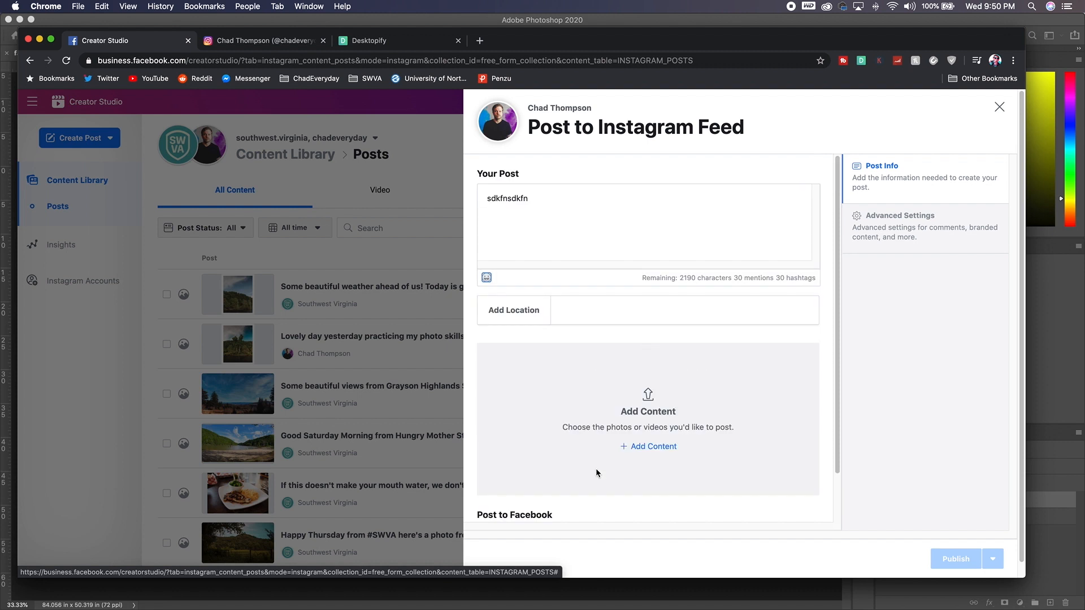
pyautogui.moveTo(940, 518)
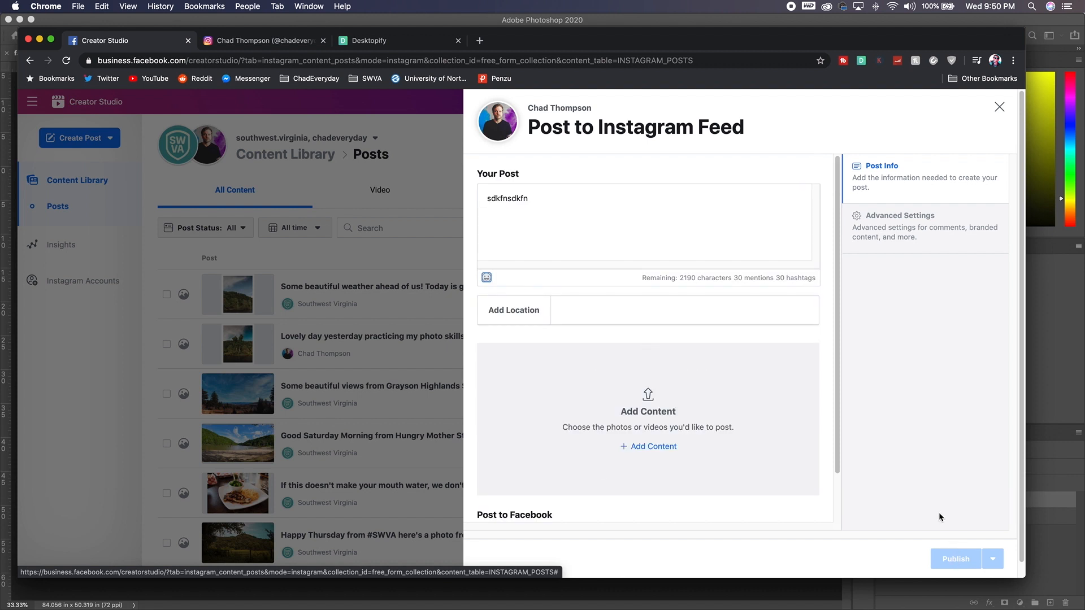
pyautogui.moveTo(895, 355)
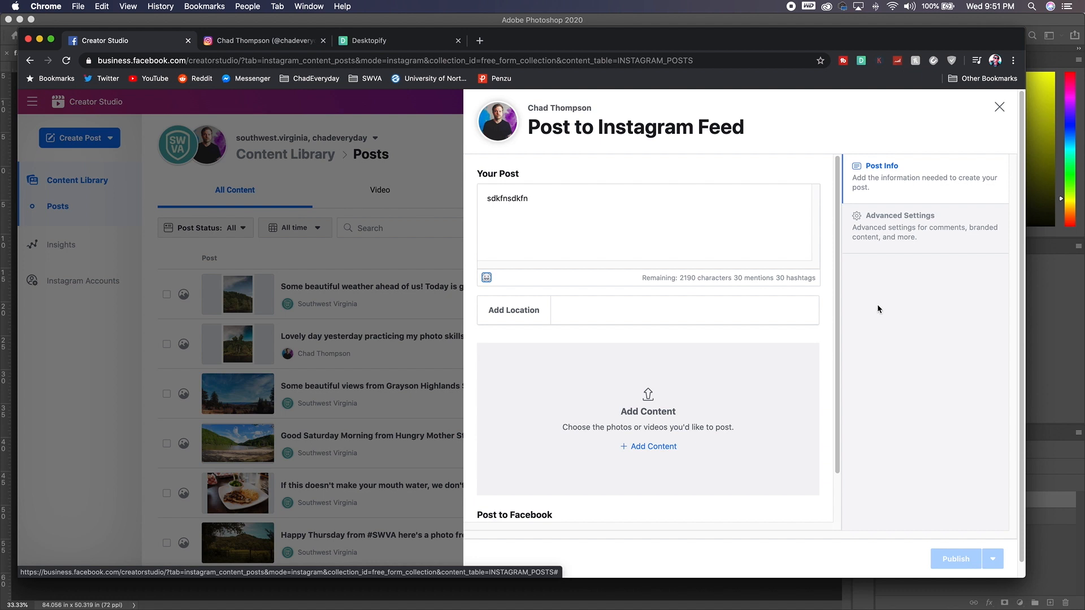
pyautogui.click(900, 225)
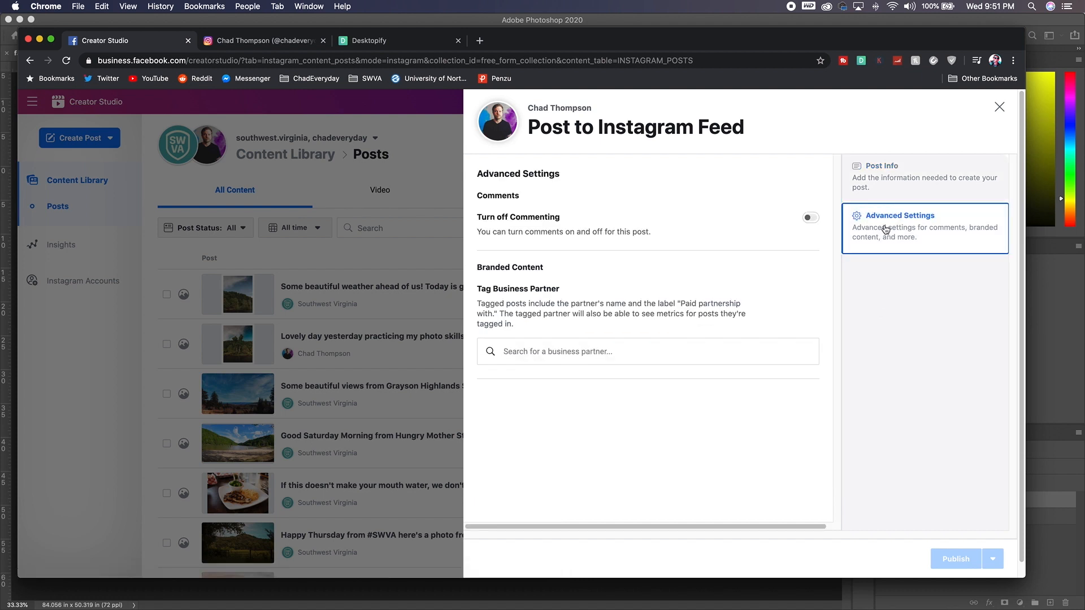
pyautogui.moveTo(794, 222)
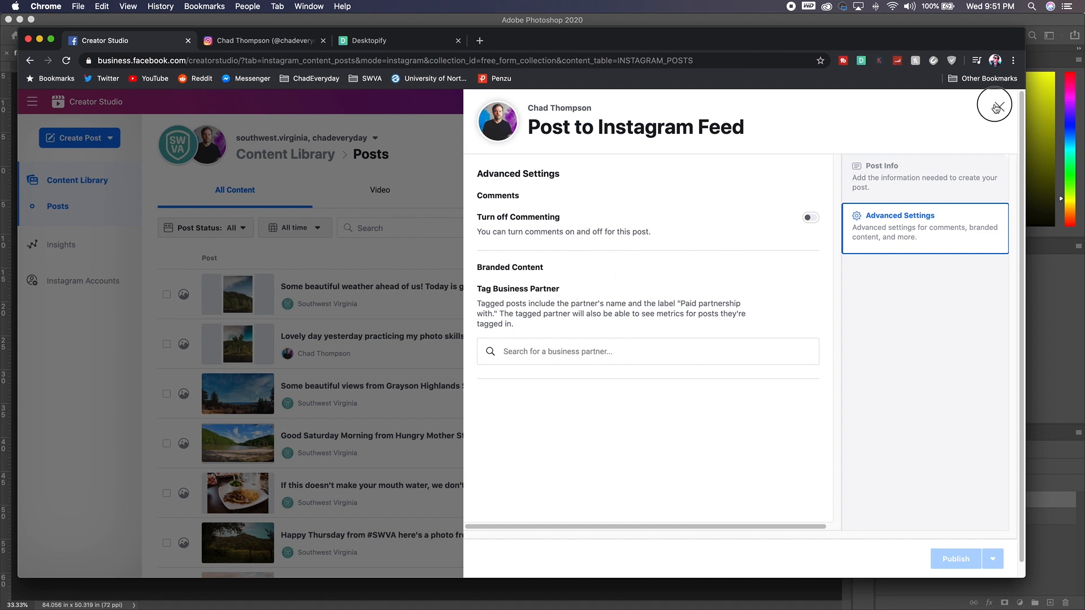
pyautogui.click(996, 108)
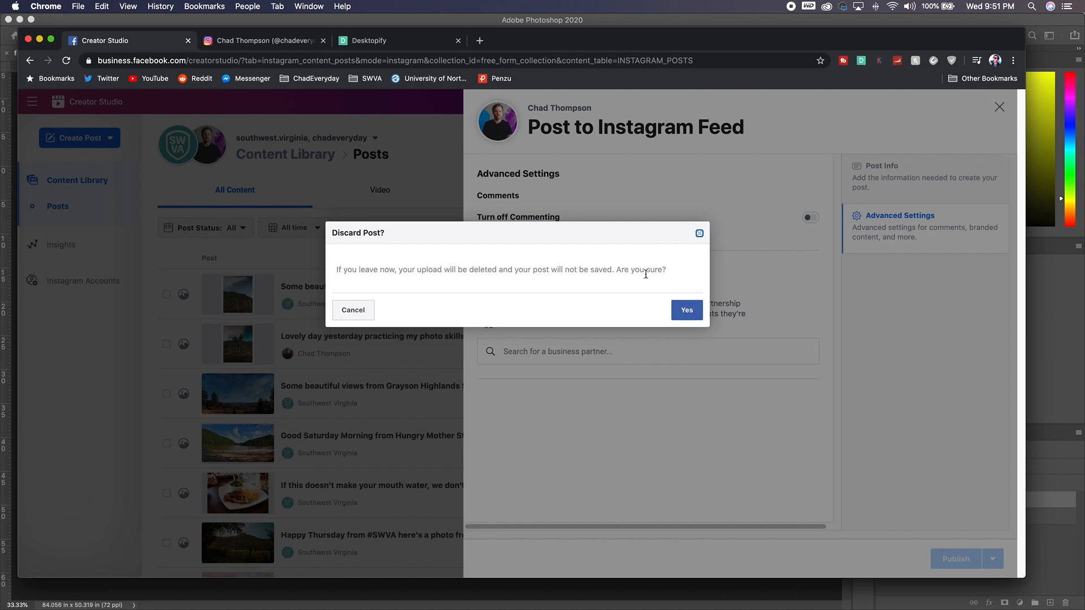
pyautogui.click(685, 309)
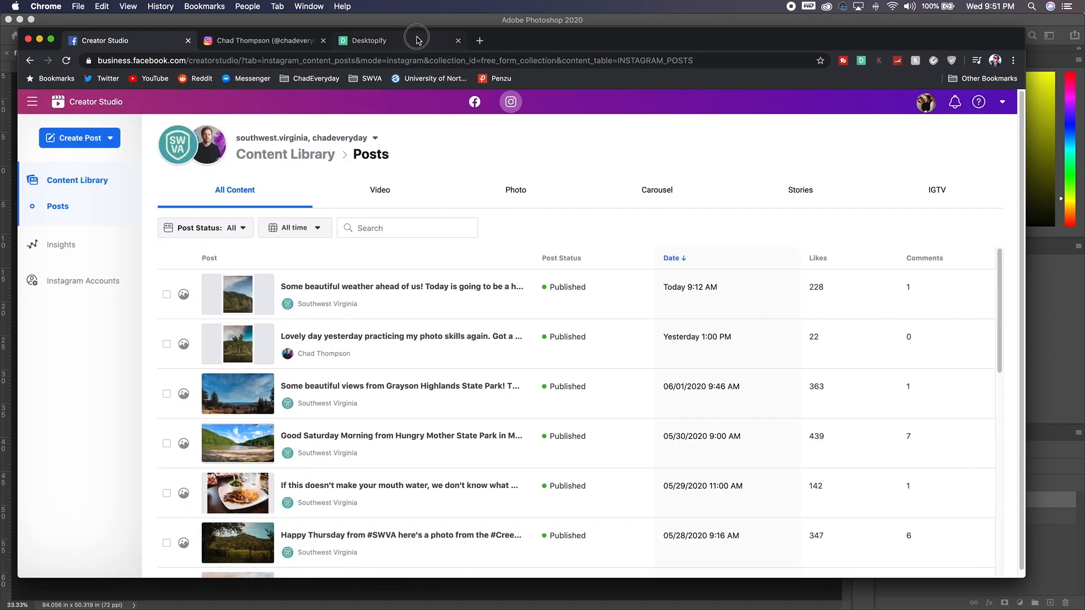
pyautogui.click(367, 40)
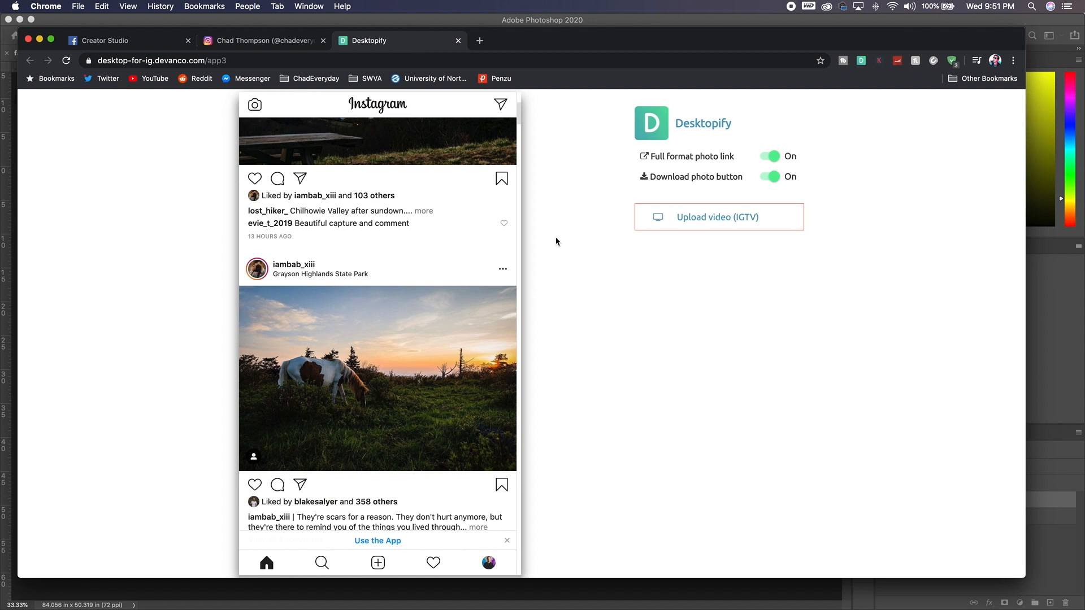
pyautogui.moveTo(561, 223)
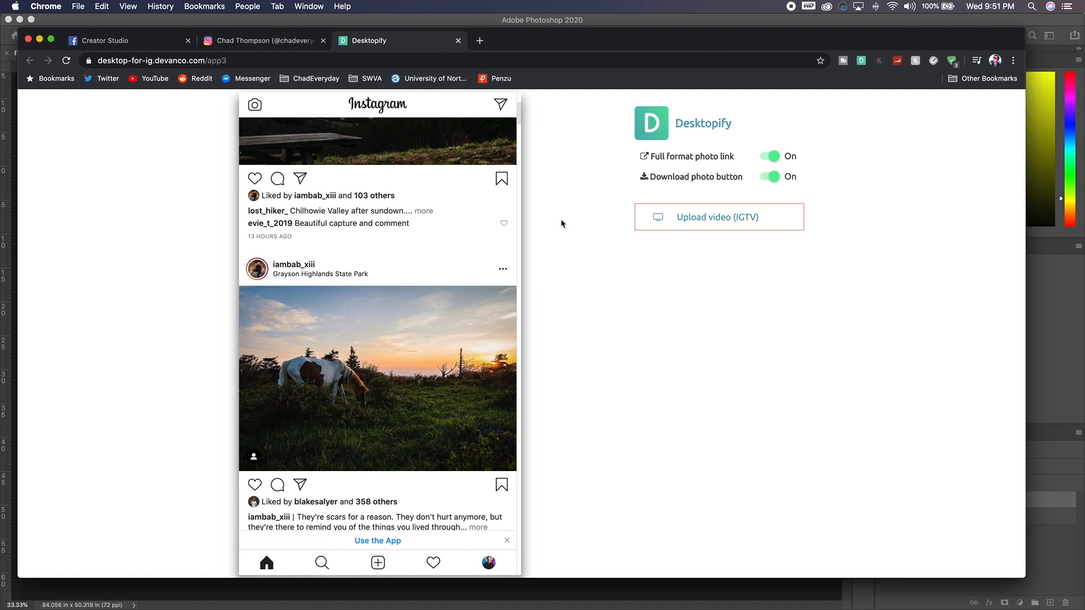
pyautogui.moveTo(471, 98)
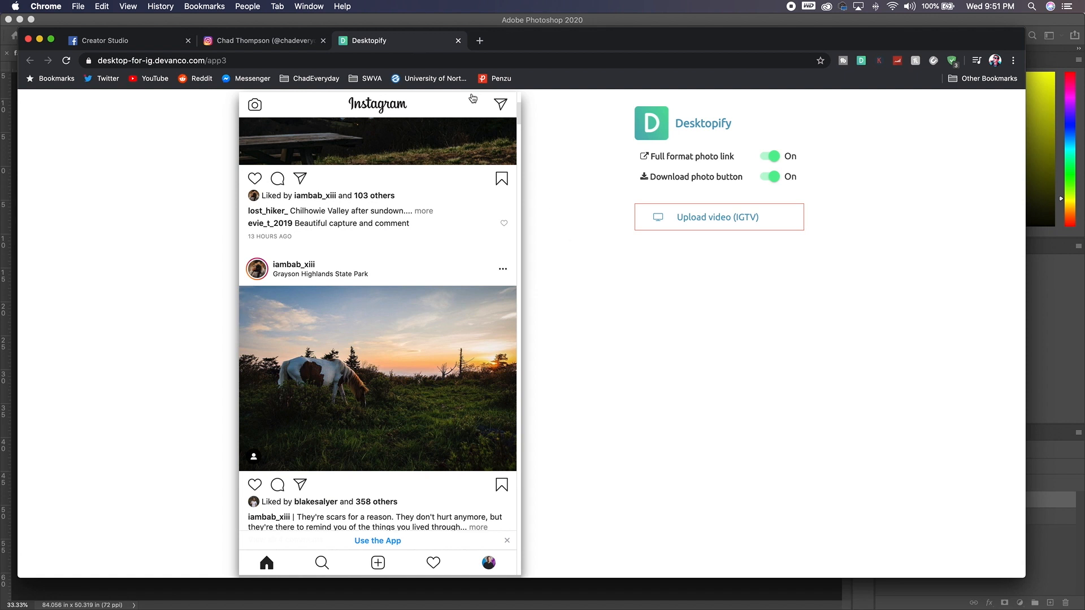
pyautogui.moveTo(555, 171)
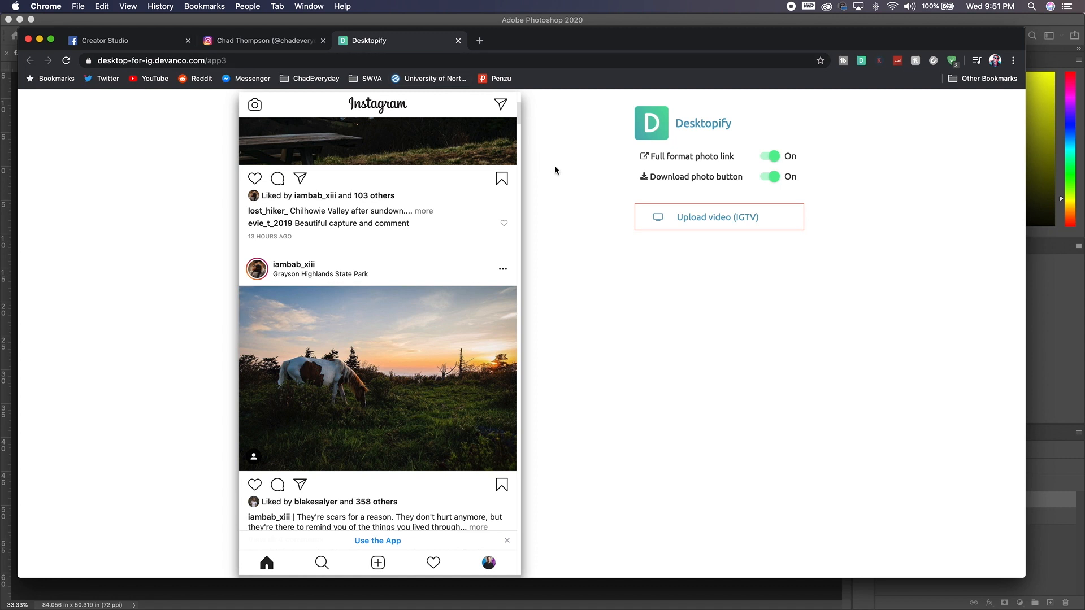
pyautogui.moveTo(546, 239)
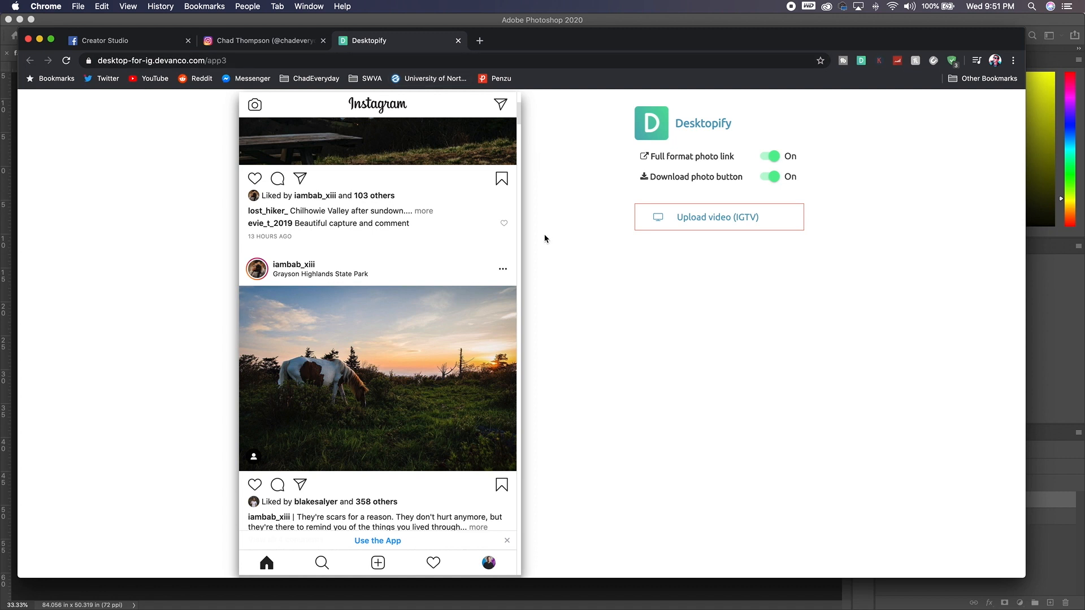
pyautogui.moveTo(550, 247)
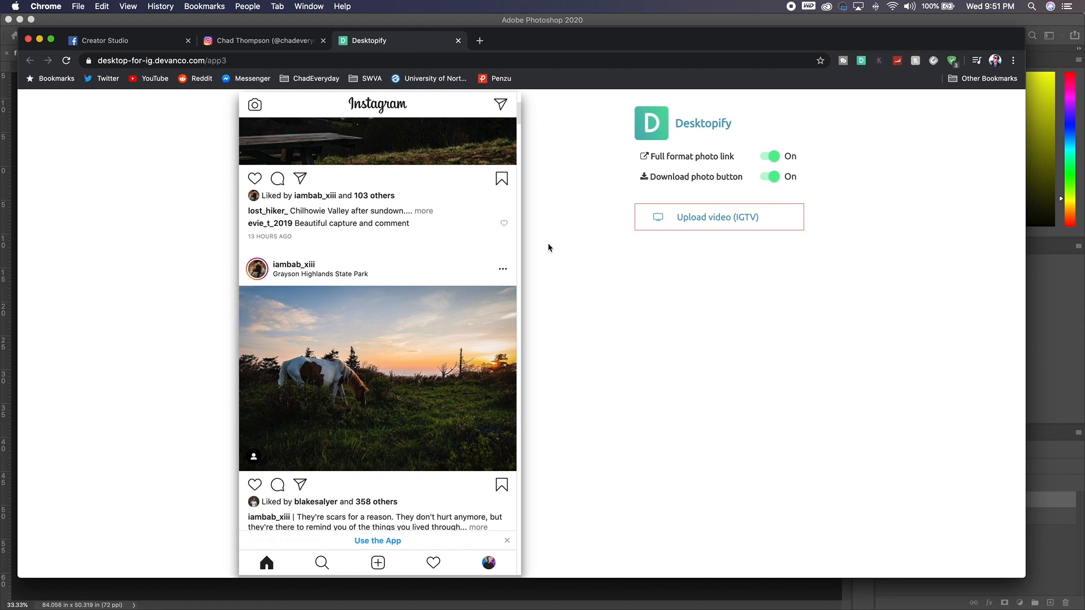
pyautogui.moveTo(350, 328)
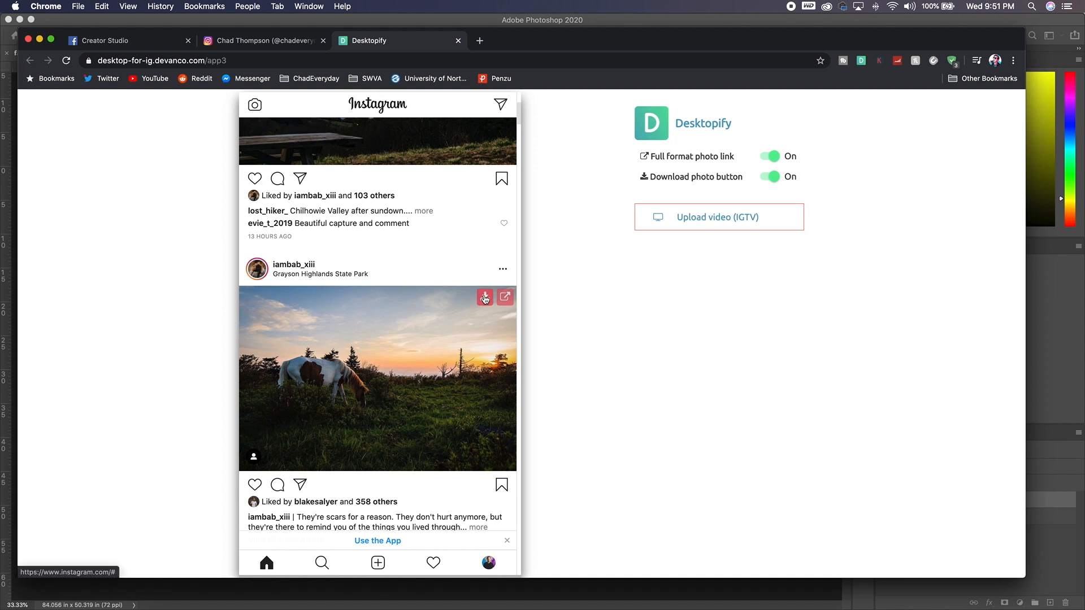
pyautogui.moveTo(438, 357)
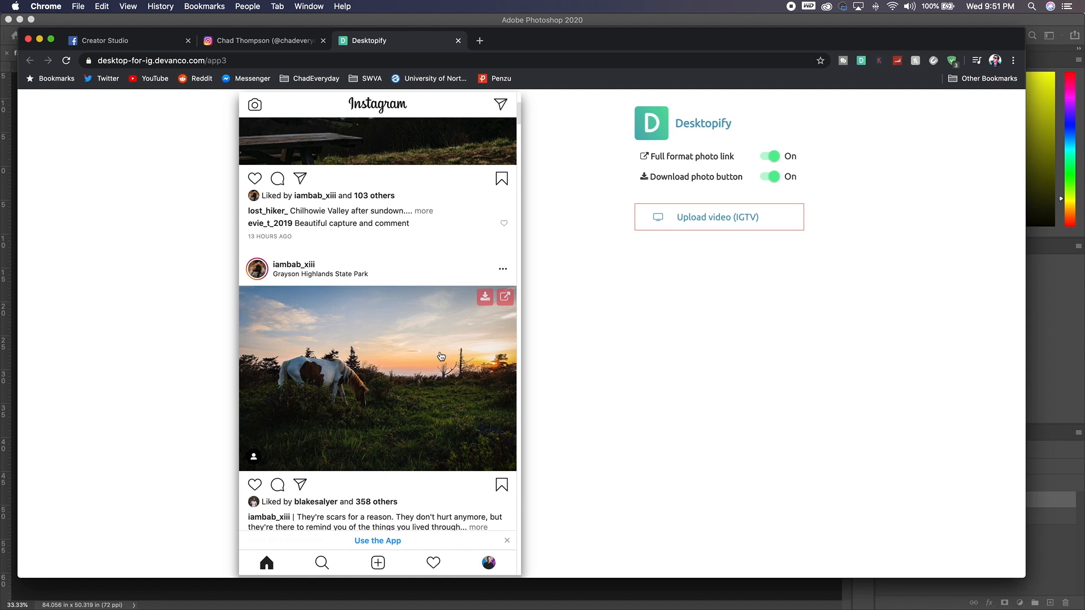
pyautogui.moveTo(506, 298)
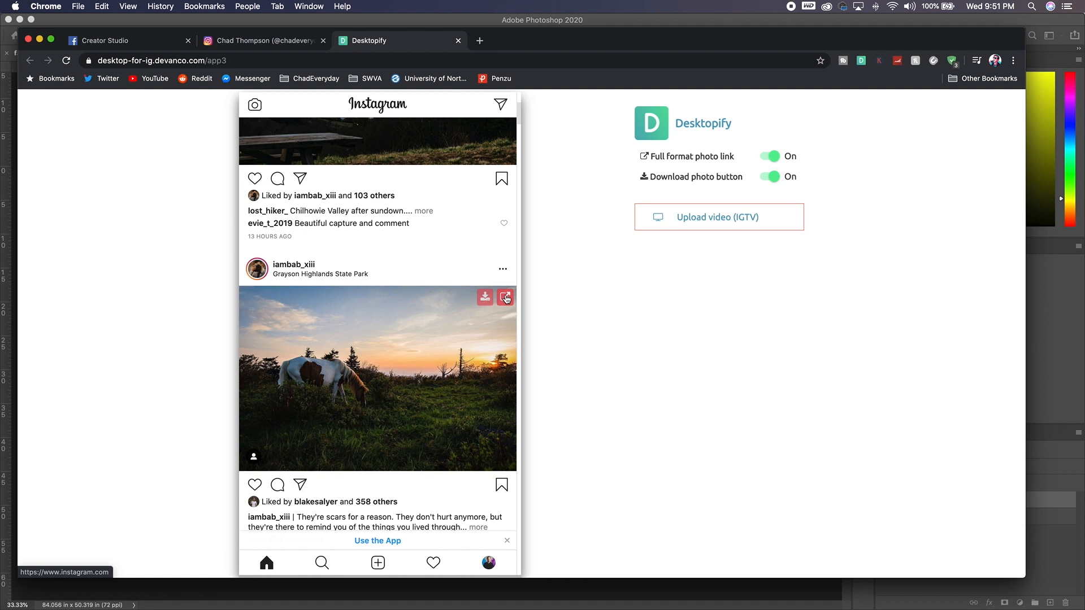
pyautogui.moveTo(357, 277)
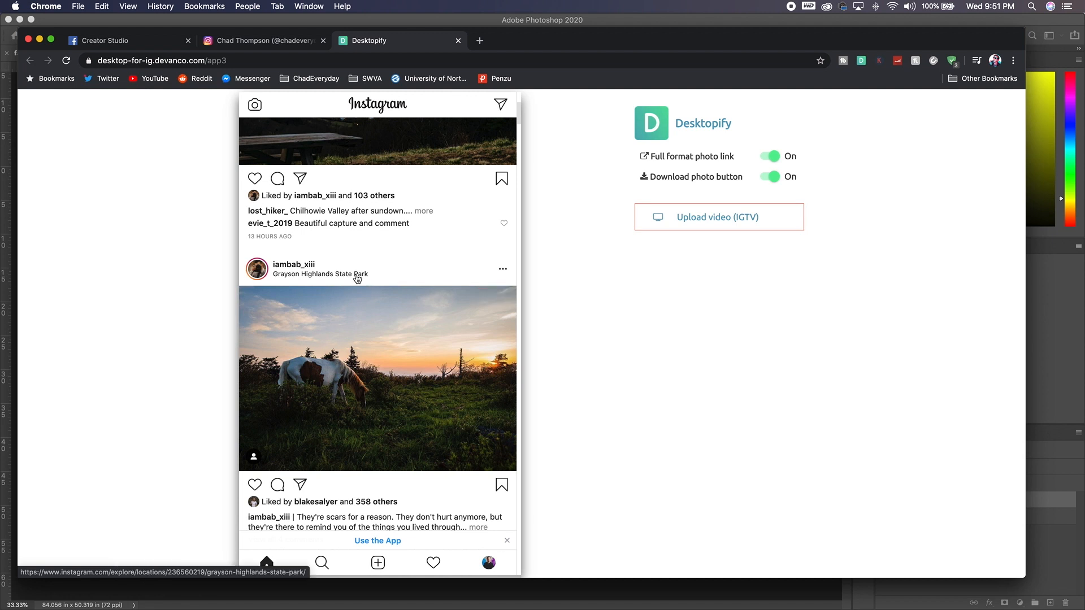
pyautogui.moveTo(392, 578)
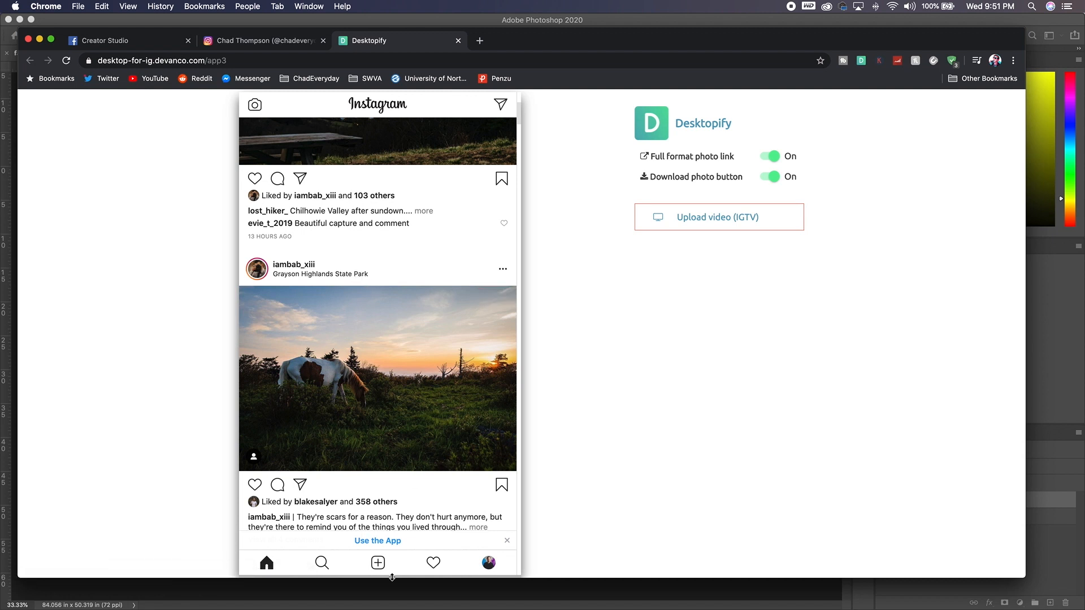
pyautogui.moveTo(378, 563)
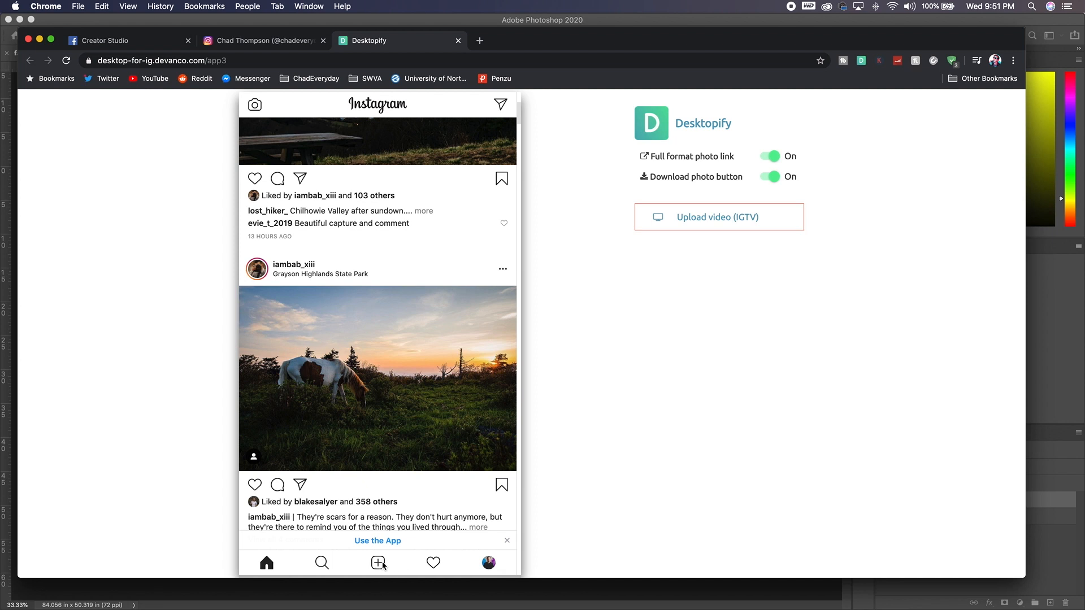
pyautogui.moveTo(774, 310)
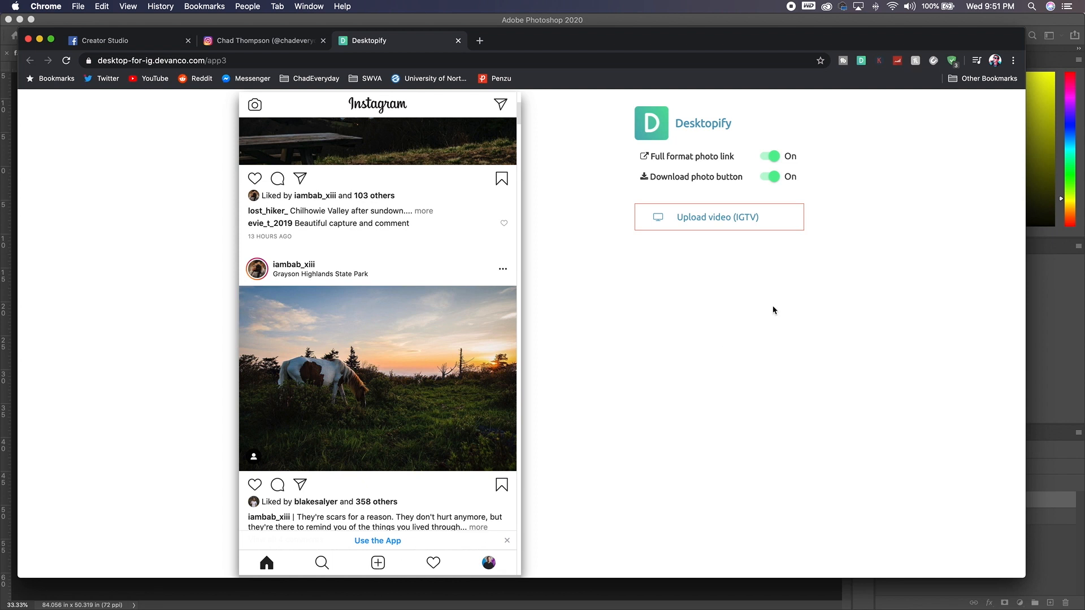
pyautogui.moveTo(718, 216)
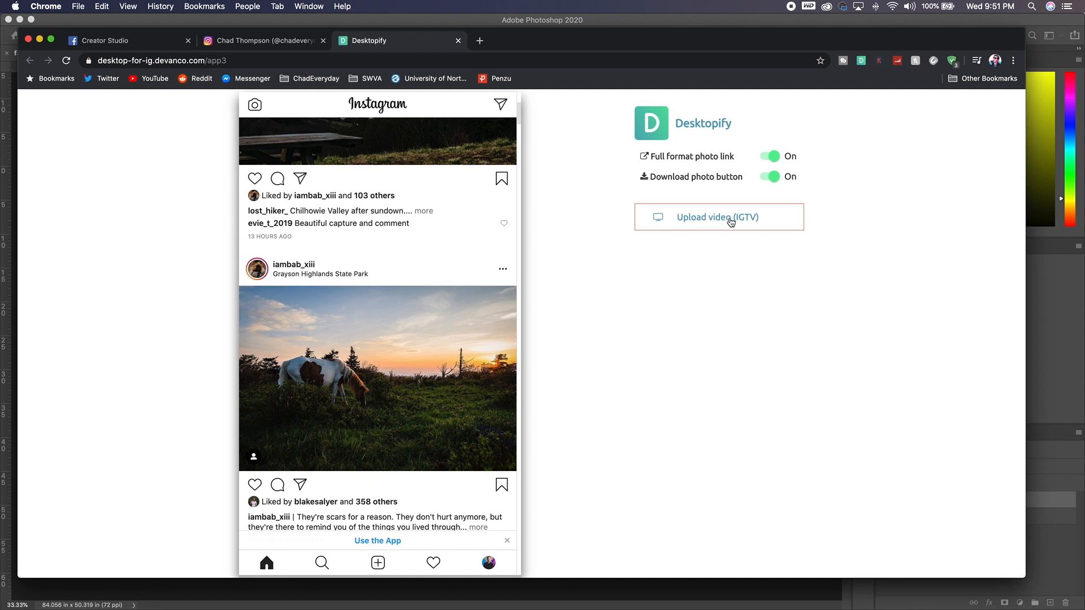
pyautogui.moveTo(488, 422)
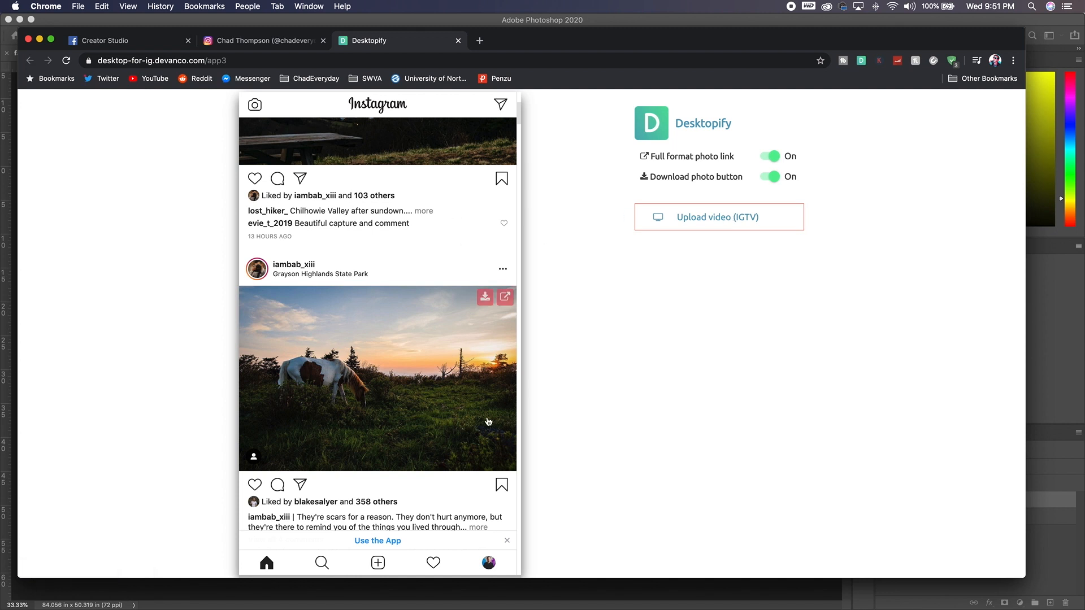
pyautogui.moveTo(489, 563)
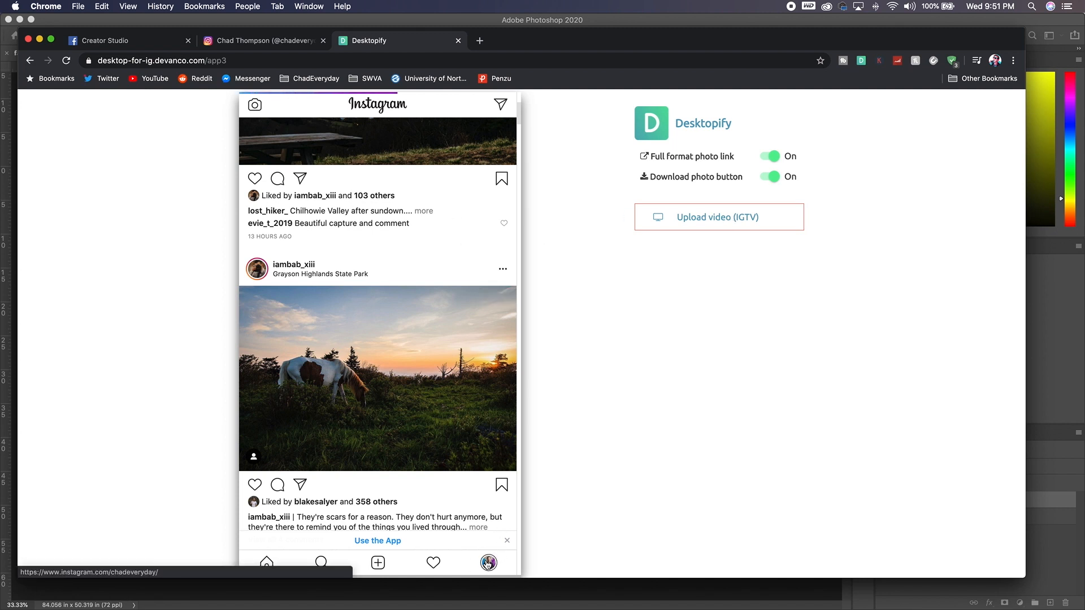
pyautogui.click(488, 563)
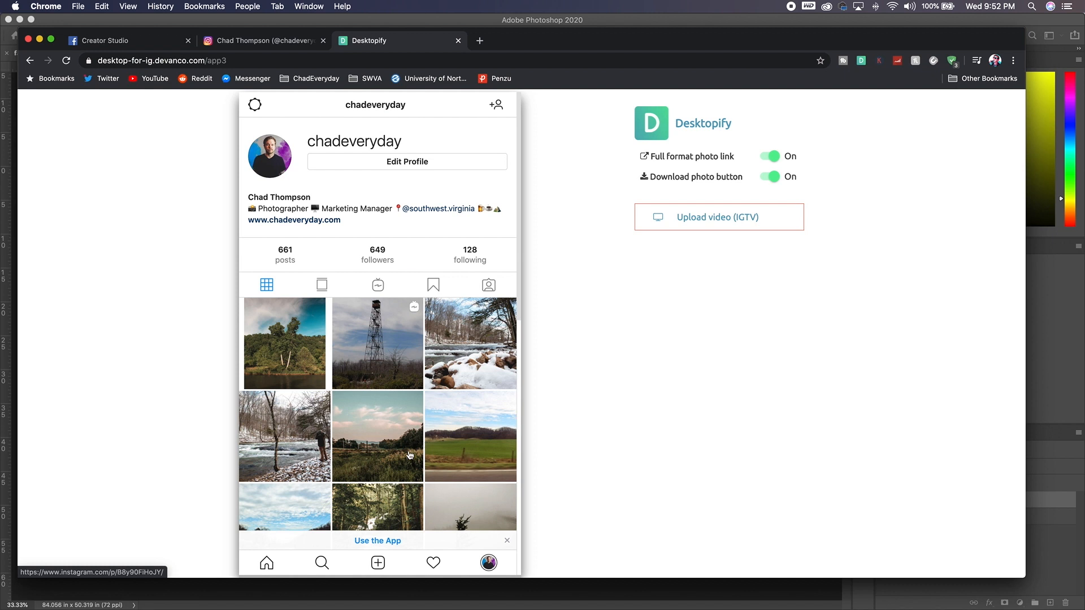
pyautogui.click(266, 563)
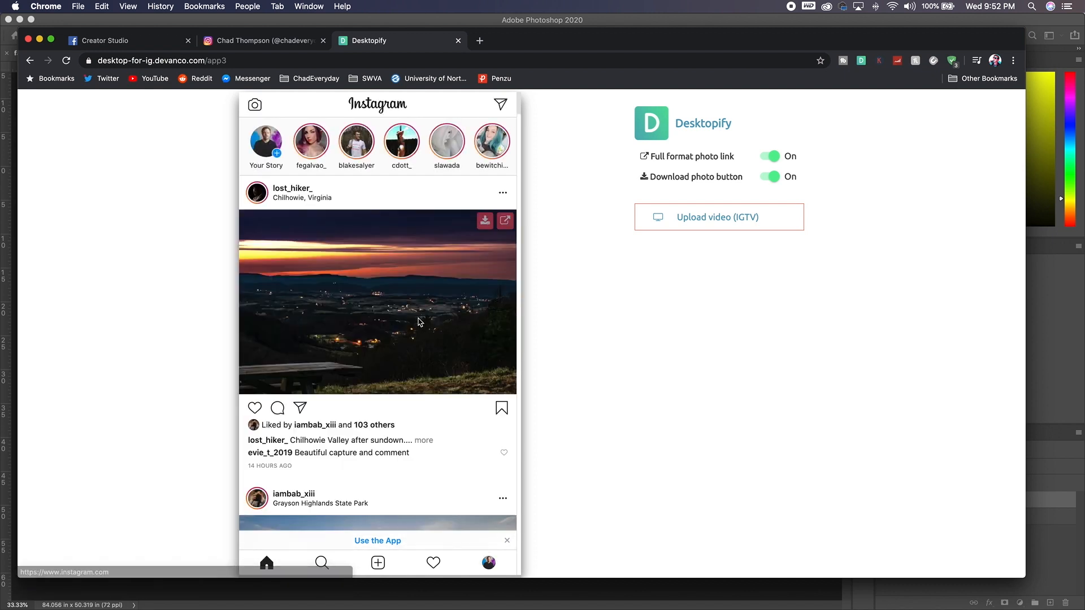
pyautogui.scroll(-3)
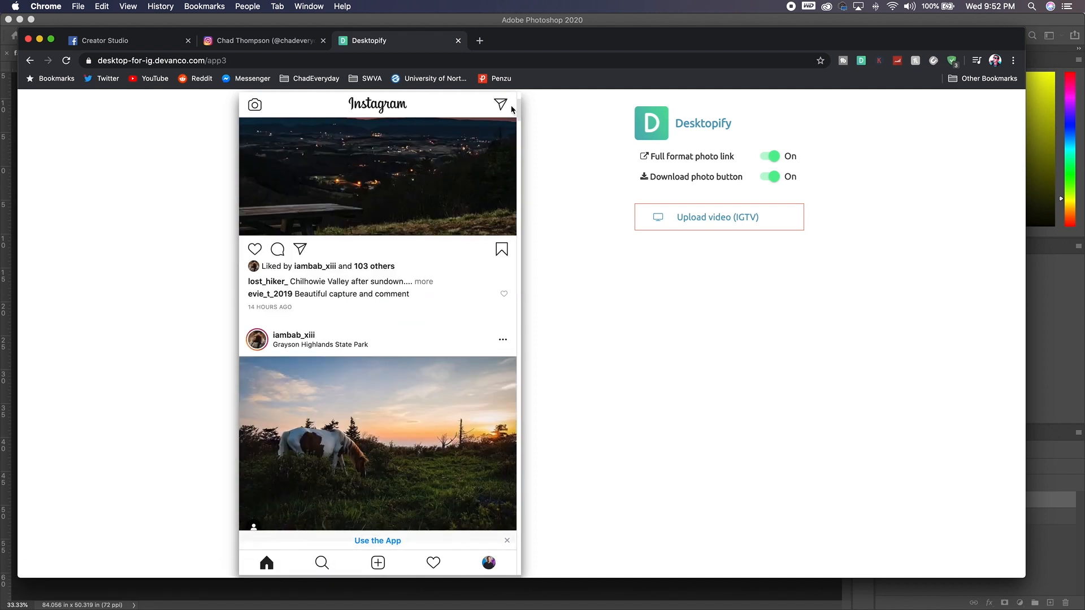
# Step: Open Direct messages, look through the lost_hiker_ chat, and return to the inbox
pyautogui.click(501, 105)
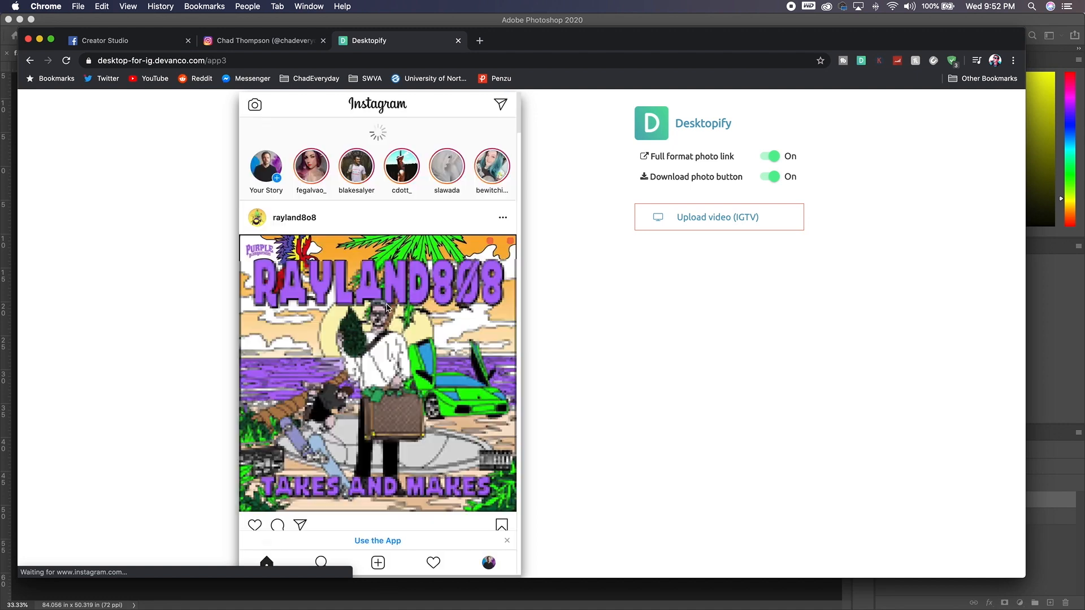
pyautogui.scroll(-3)
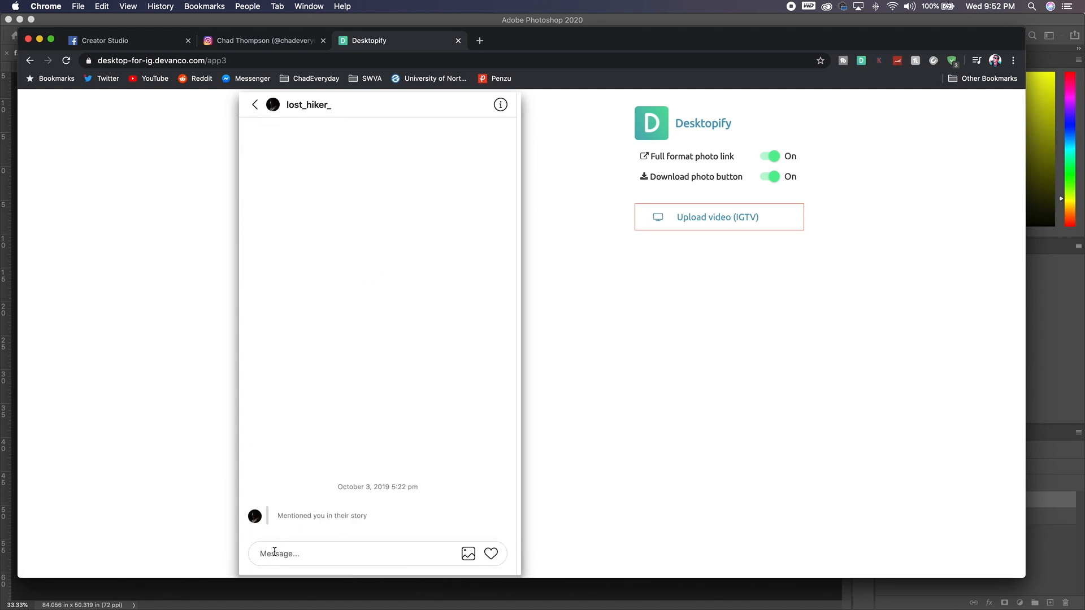
pyautogui.moveTo(454, 546)
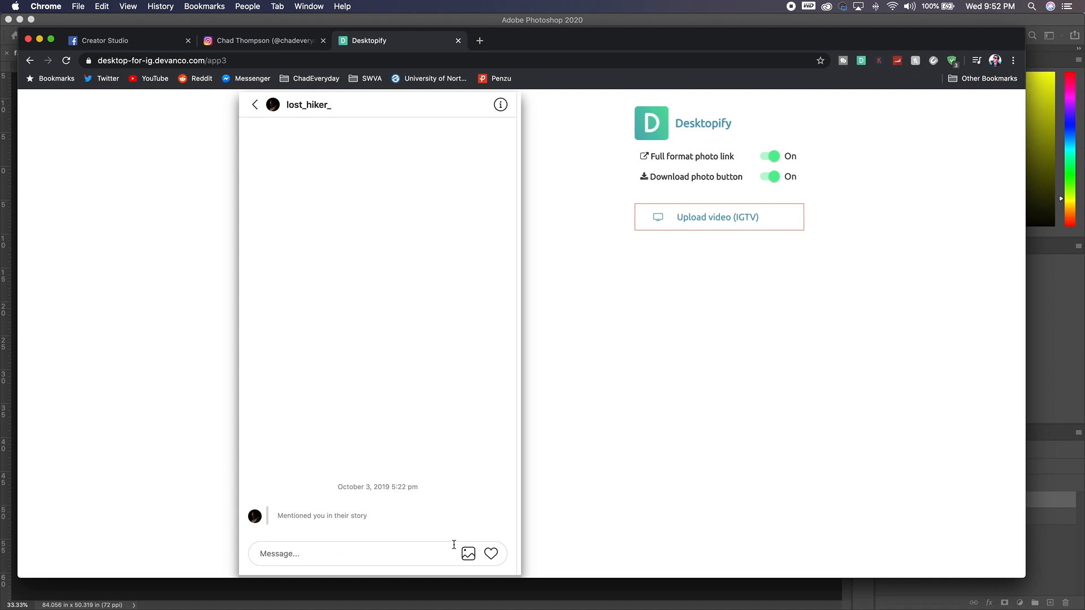
pyautogui.moveTo(380, 504)
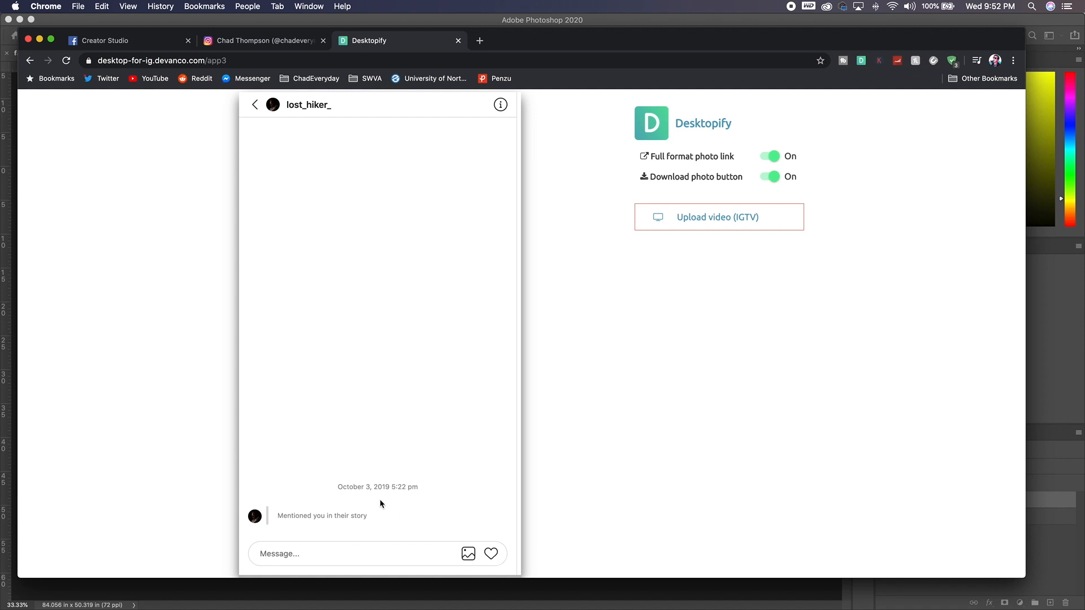
pyautogui.moveTo(256, 124)
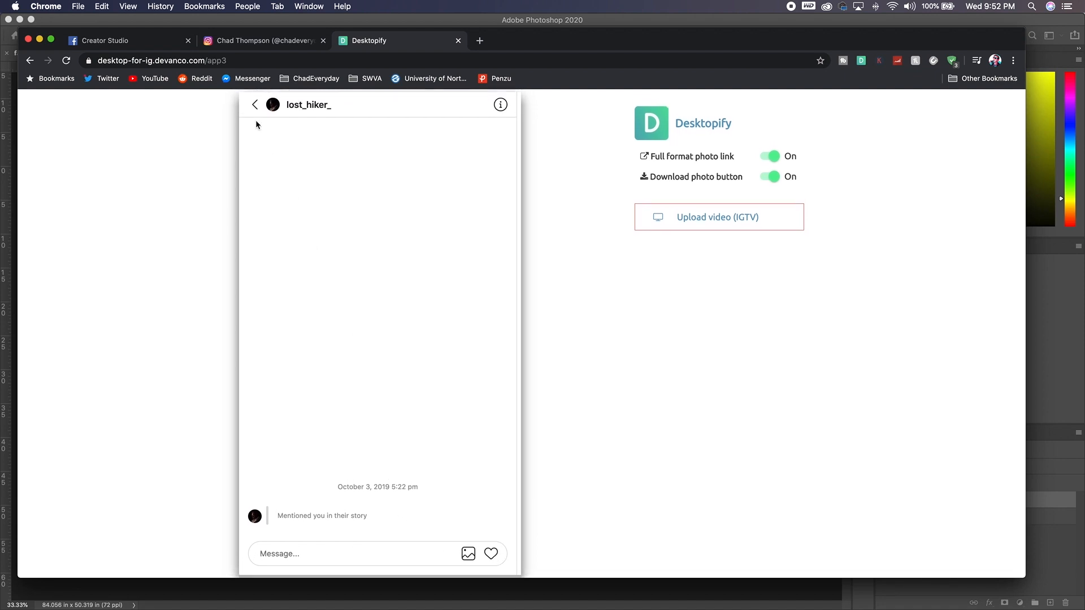
pyautogui.click(255, 105)
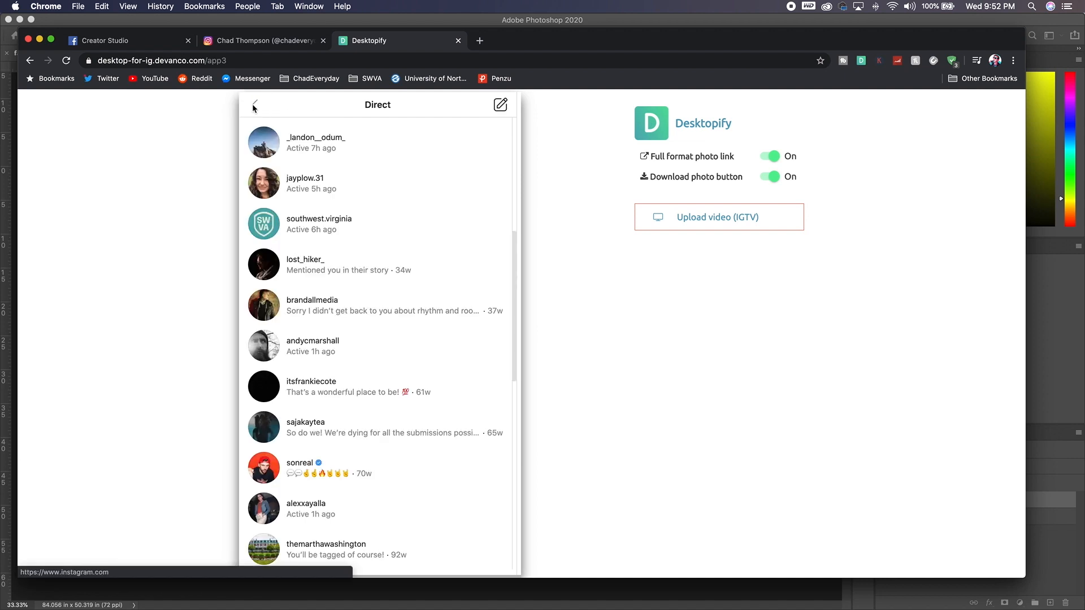
# Step: Leave Direct messages for the home feed and scroll down to the dreaming_travel photo
pyautogui.click(253, 104)
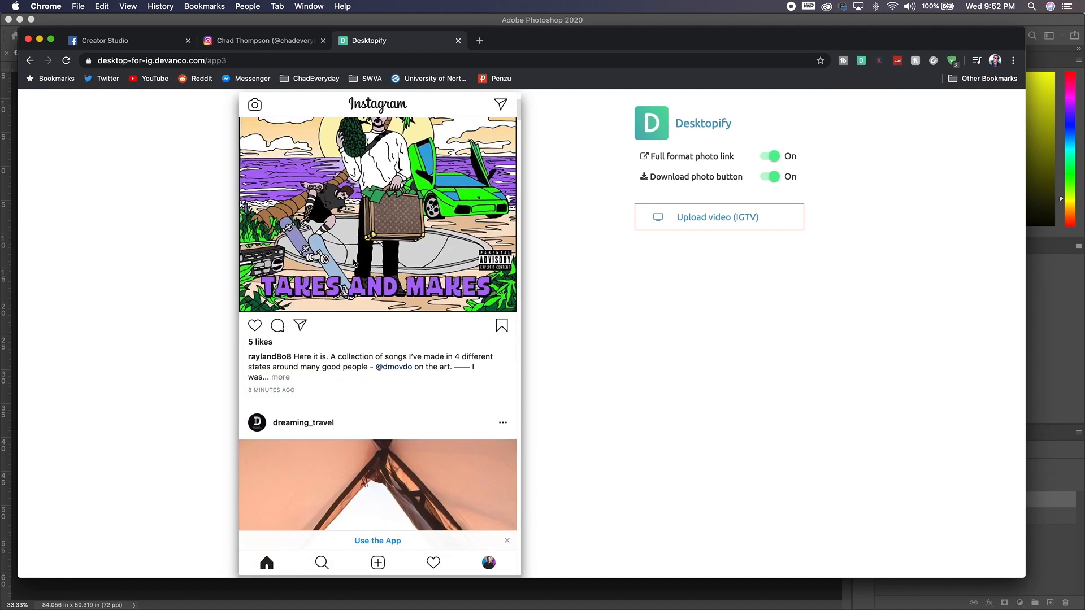
pyautogui.scroll(-3)
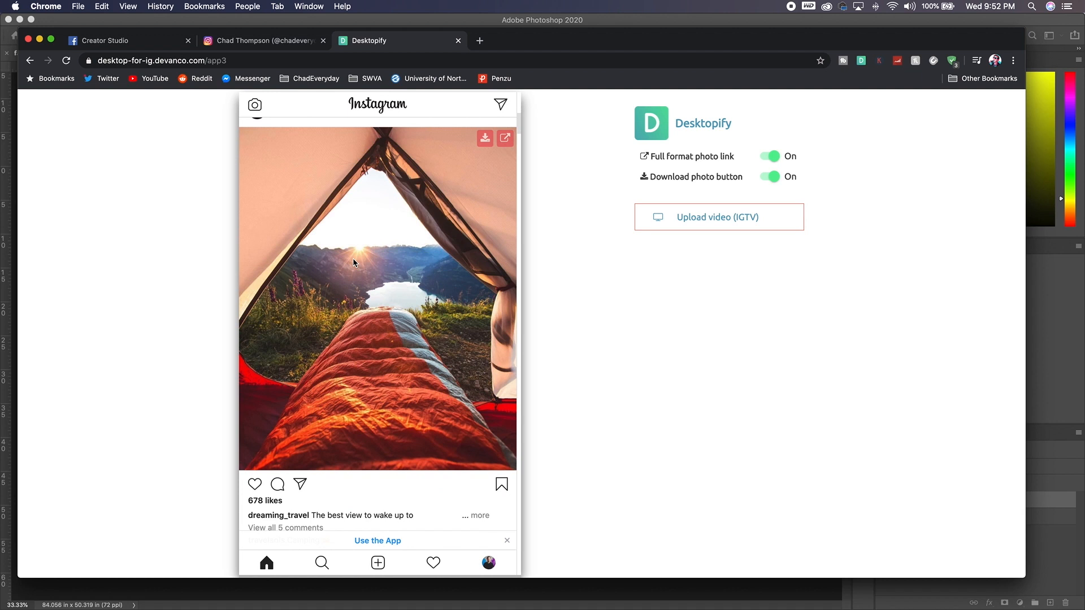